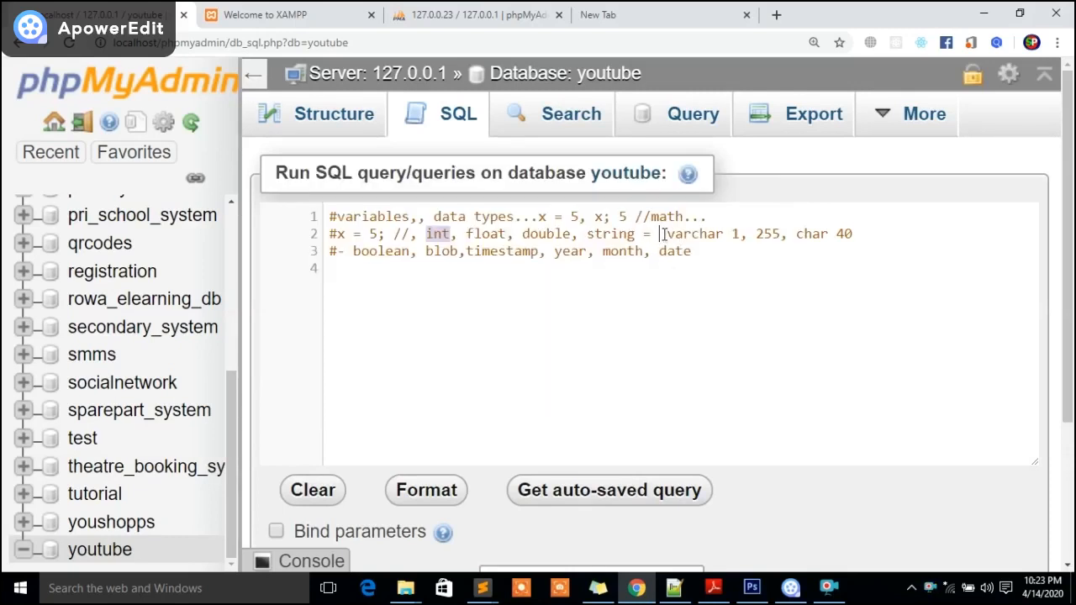
# Step: Start a # comment line 'users table, id,' in the query editor, correcting user_id to id
pyautogui.doubleClick(690, 234)
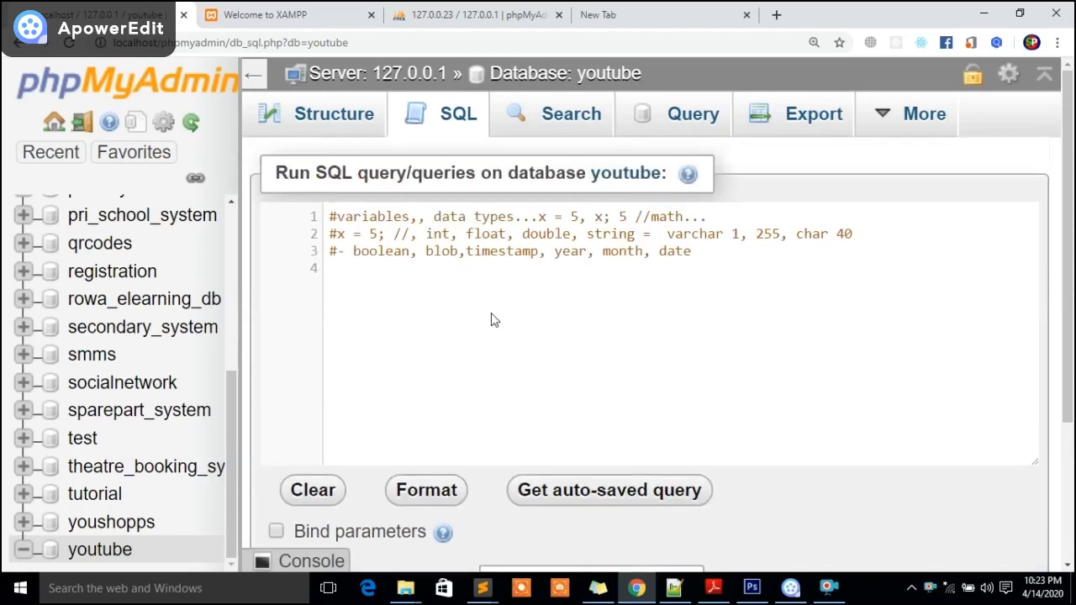
pyautogui.write('c')
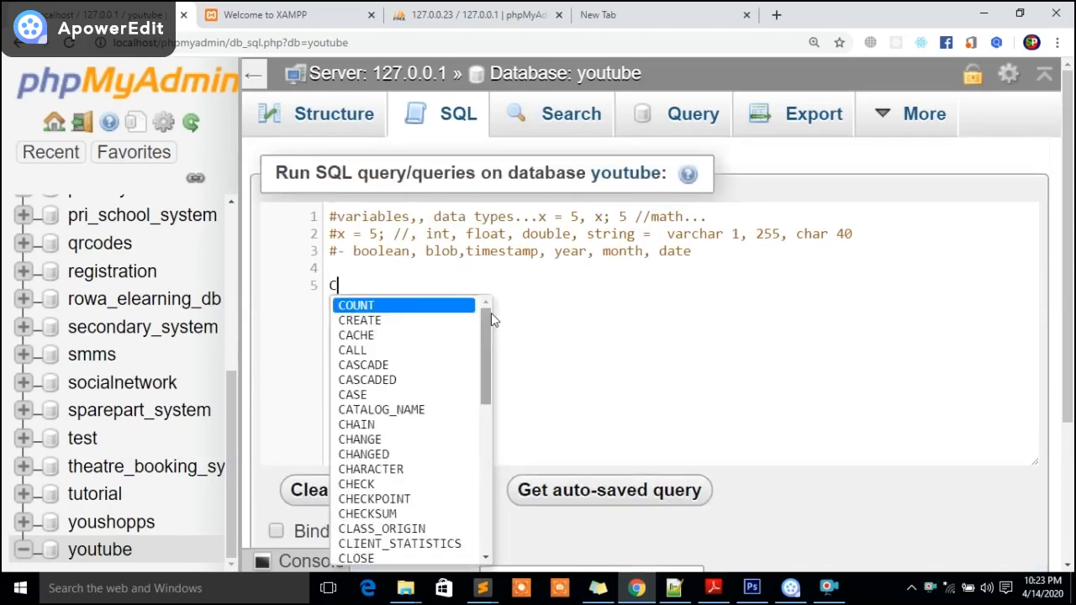
pyautogui.click(360, 319)
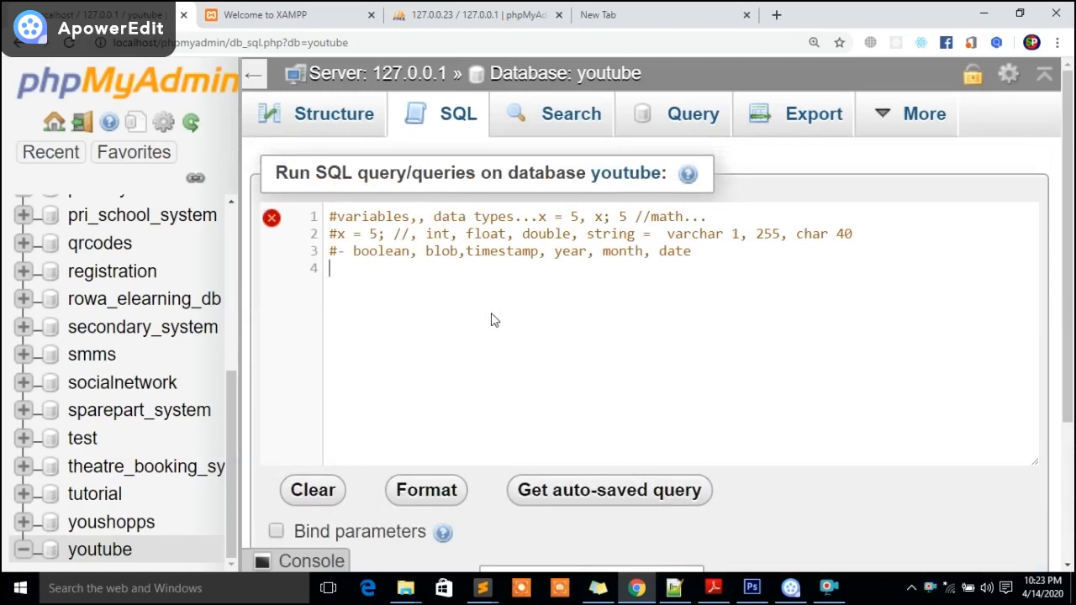
pyautogui.write('#')
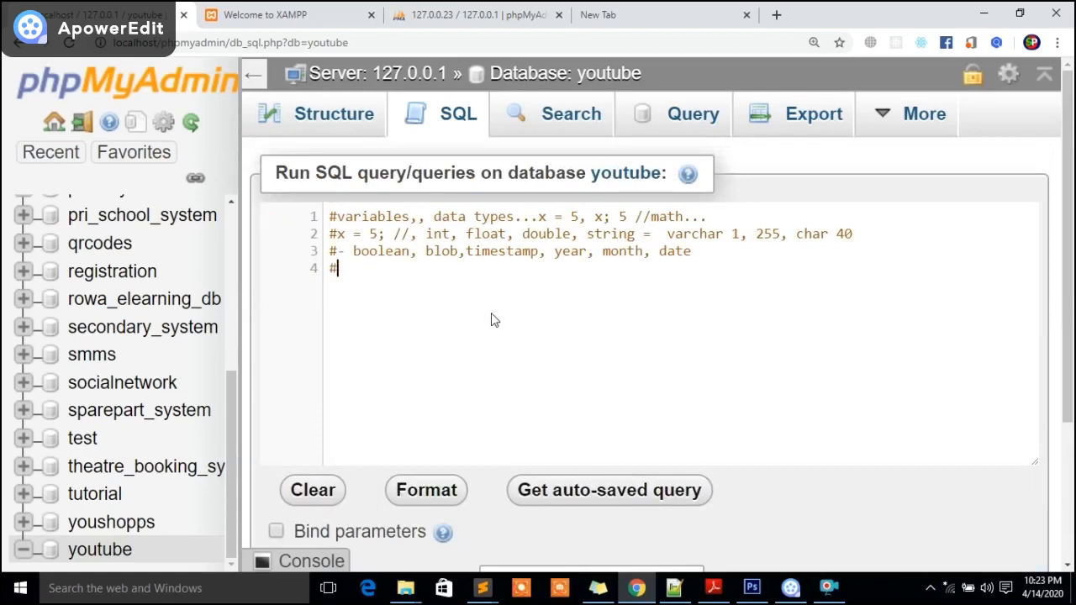
pyautogui.write('users ta')
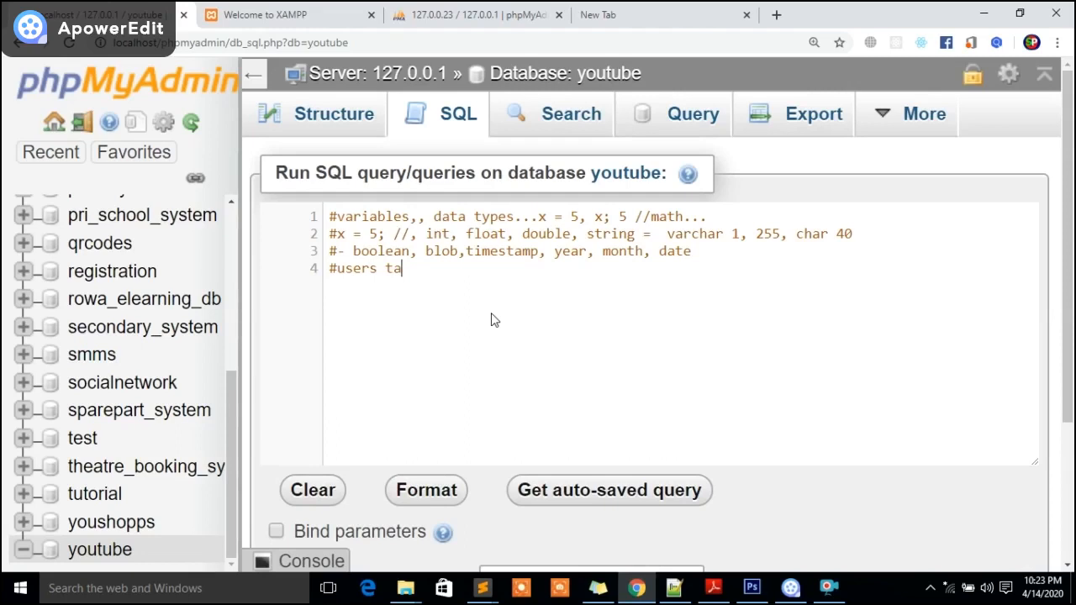
pyautogui.write('ble,')
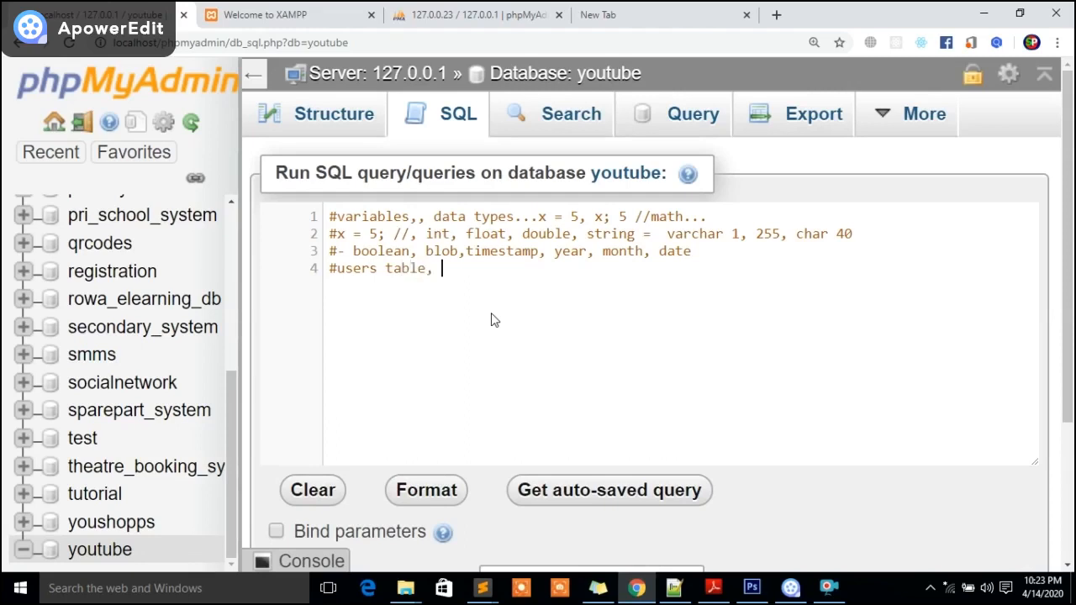
pyautogui.write('us')
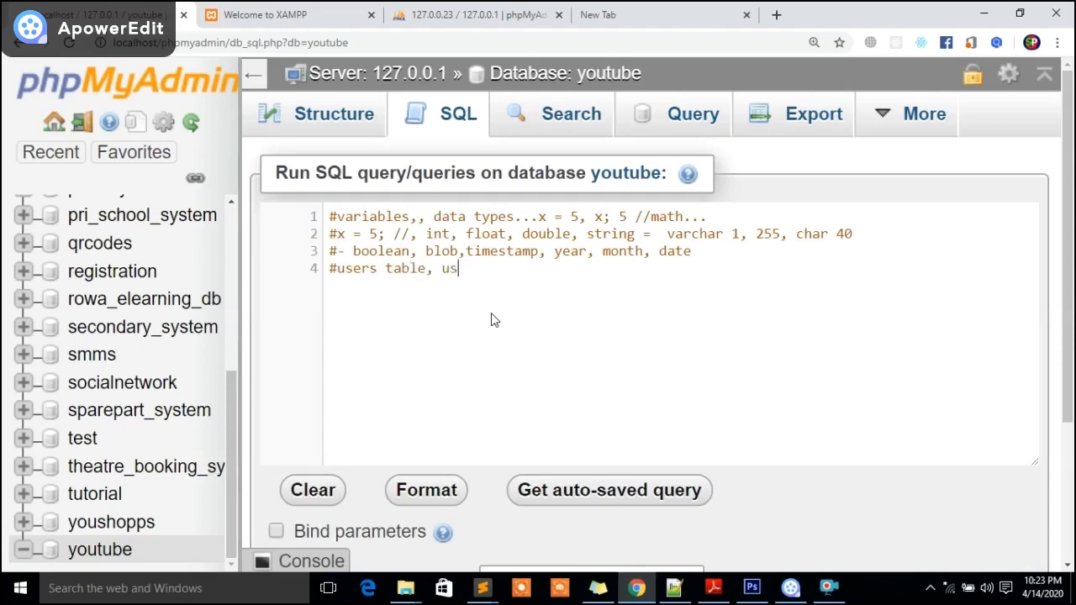
pyautogui.write('er')
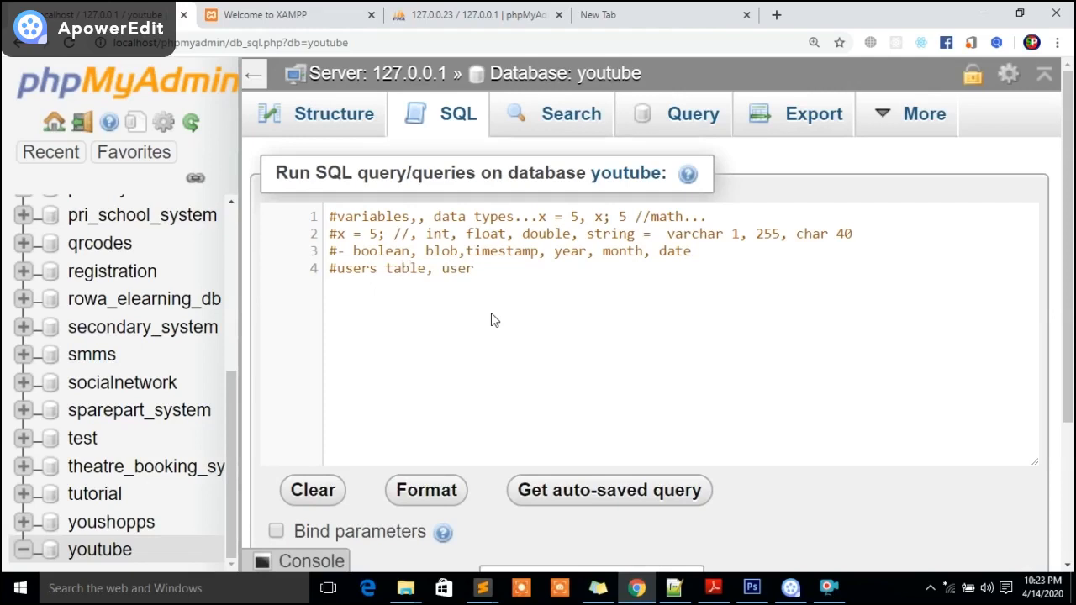
pyautogui.write('_id,')
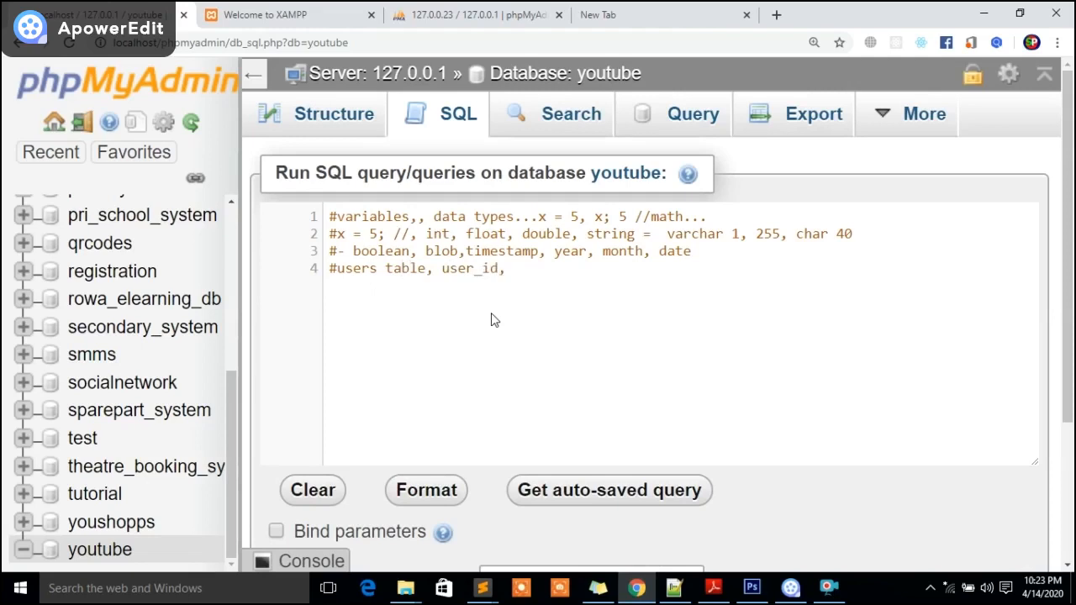
pyautogui.press('BackSpace')
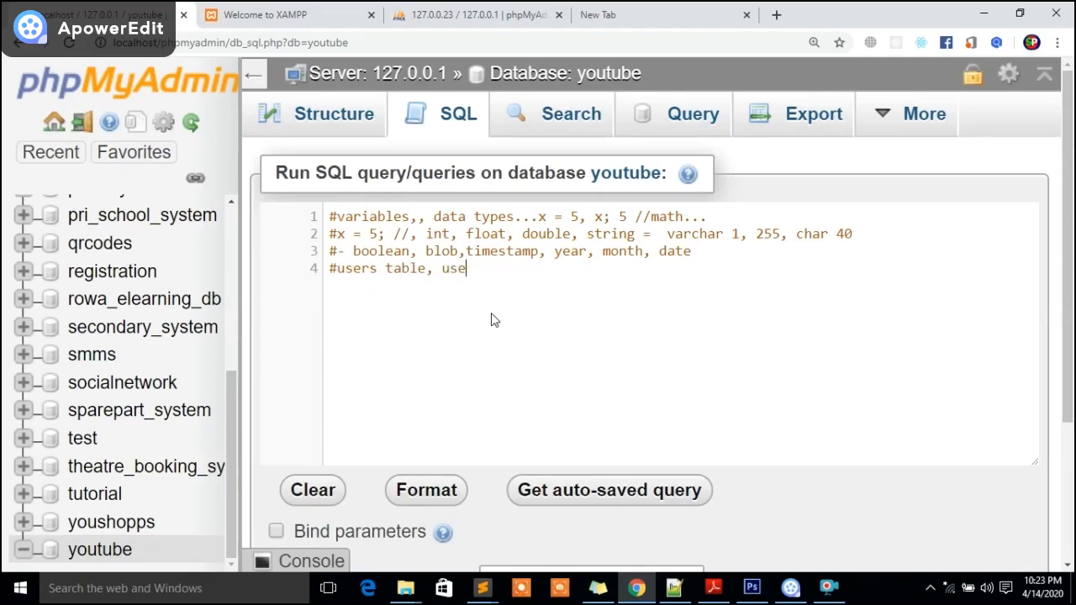
pyautogui.write('id,')
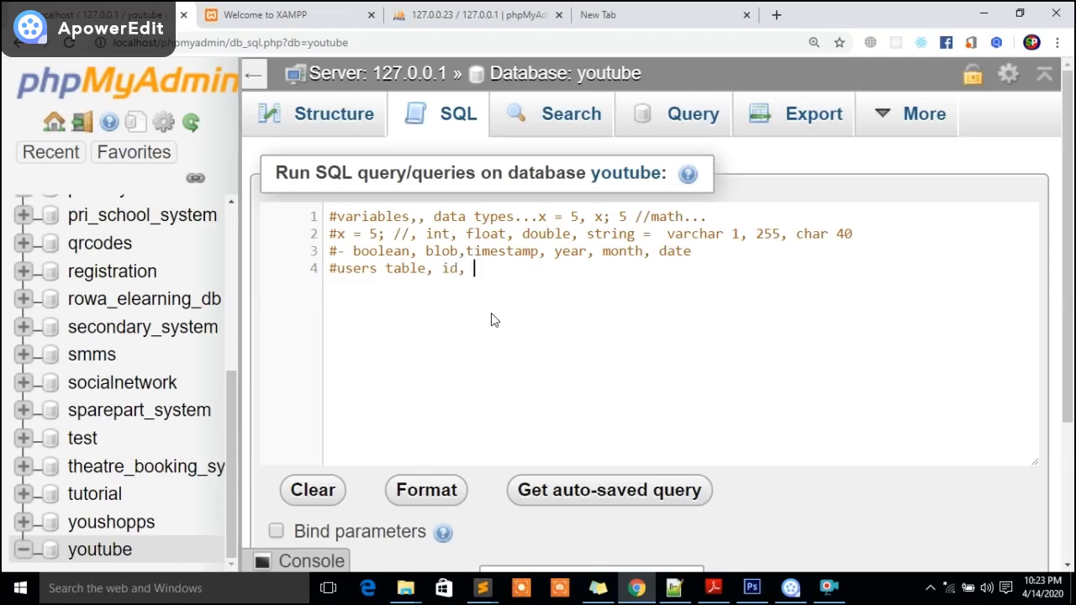
# Step: Extend the comment with the remaining columns fname, lname, date_reg
pyautogui.write('fname')
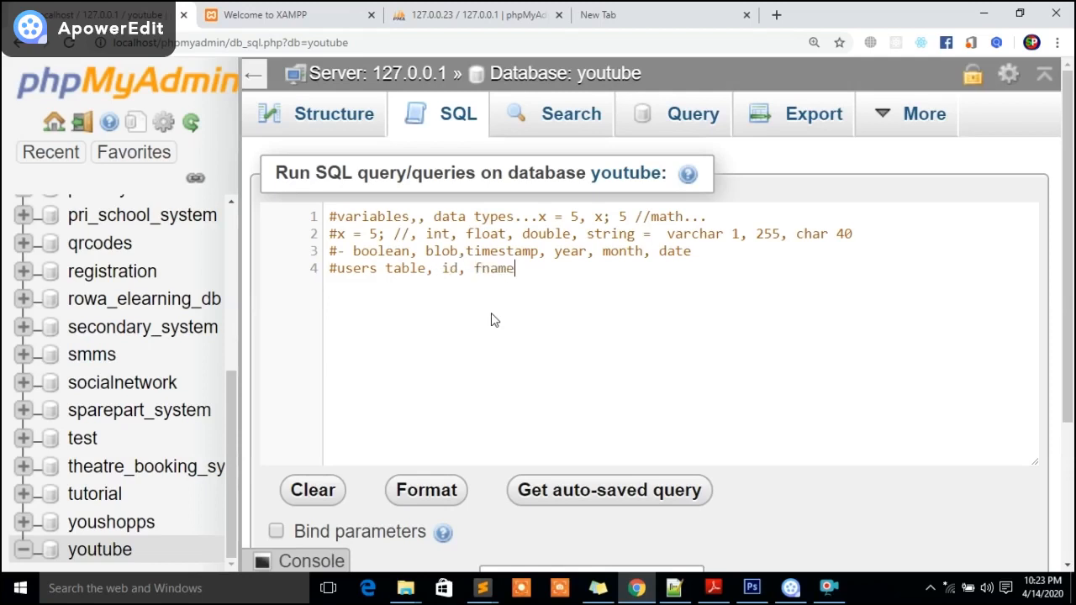
pyautogui.write(', la')
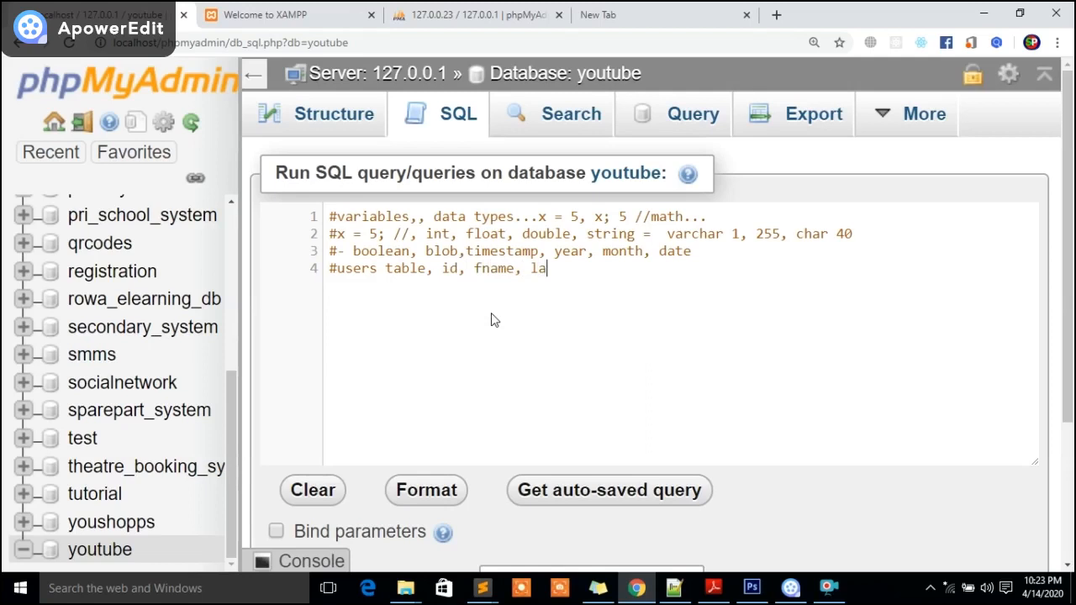
pyautogui.press('Backspace')
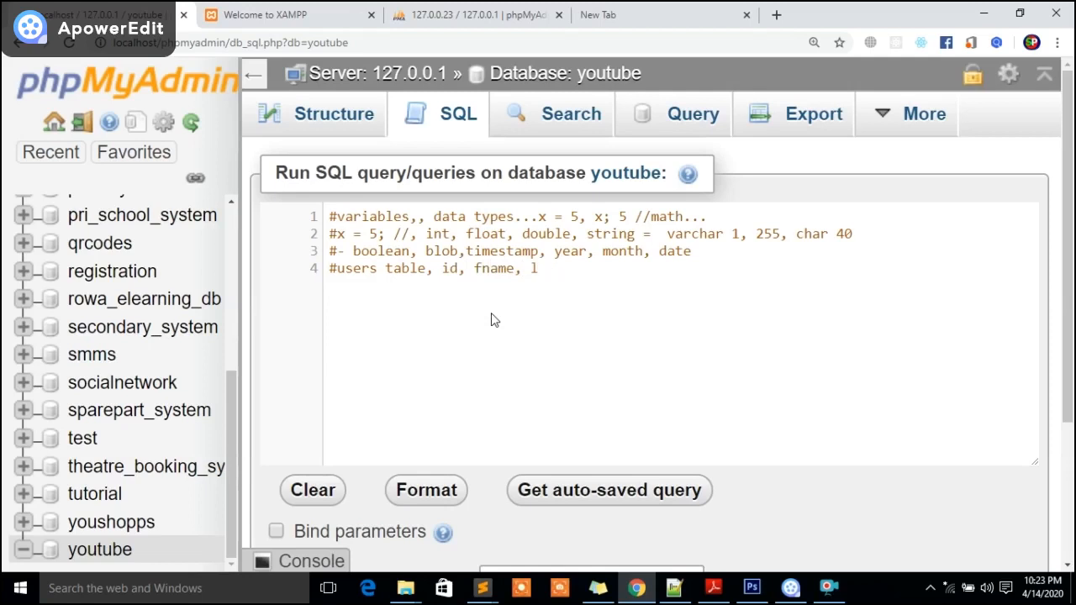
pyautogui.write('name')
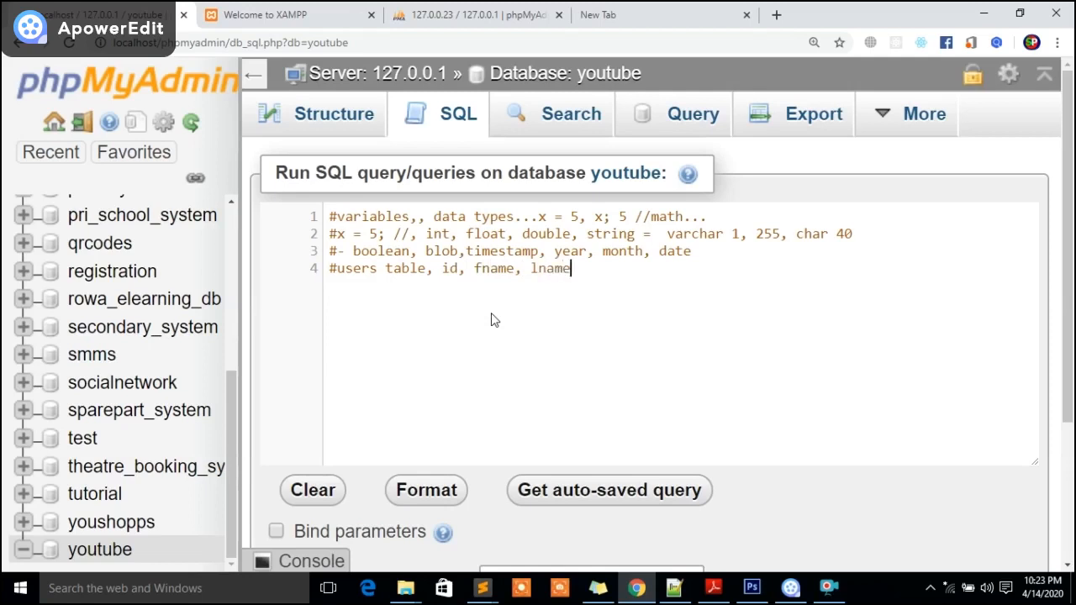
pyautogui.write(',dat')
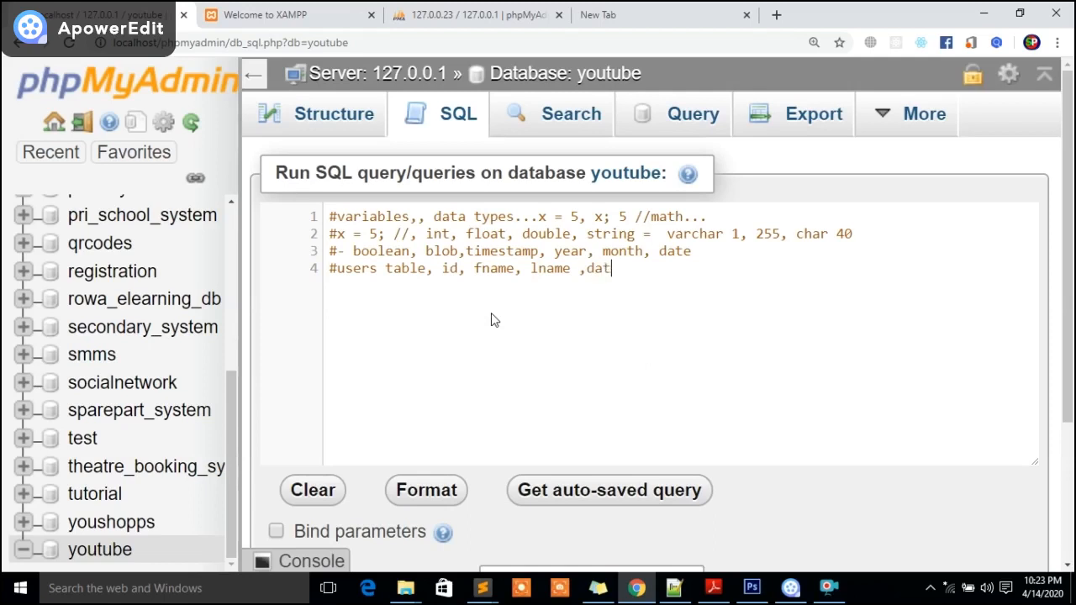
pyautogui.write('e_reg,')
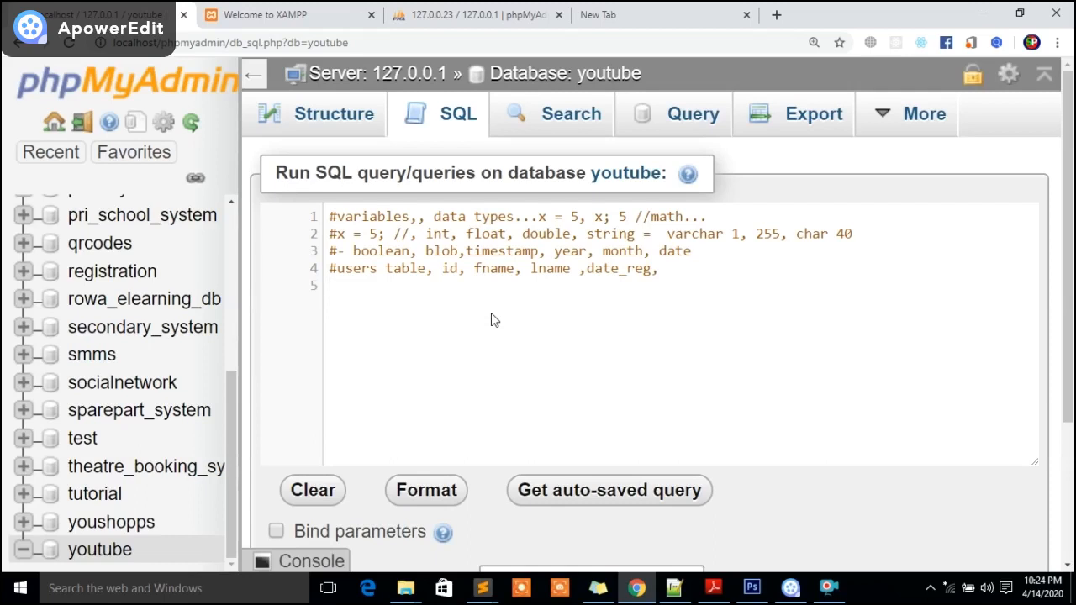
pyautogui.scroll(-3)
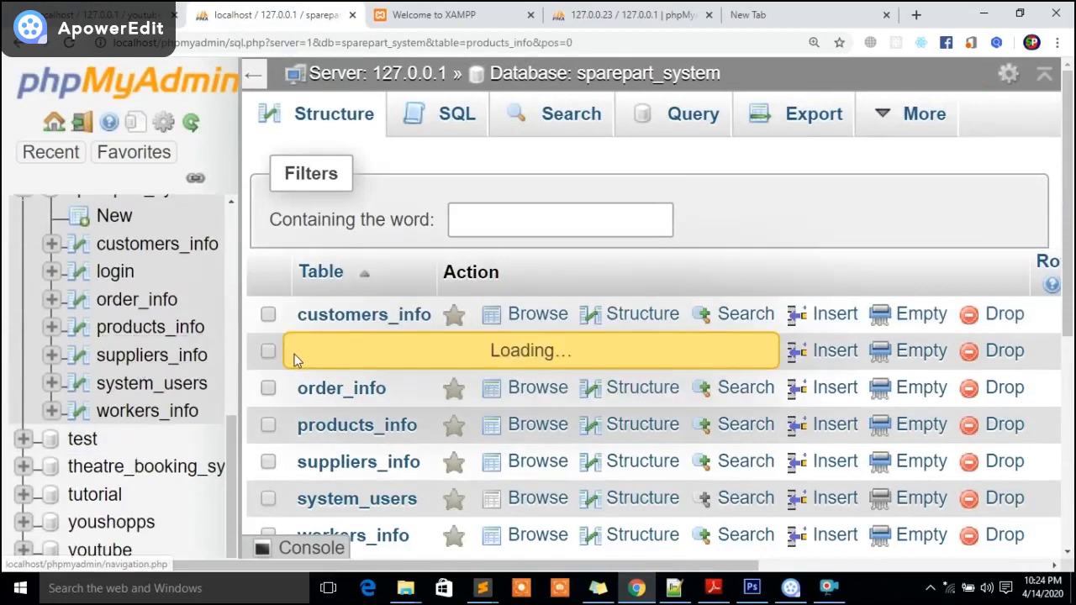
pyautogui.click(538, 424)
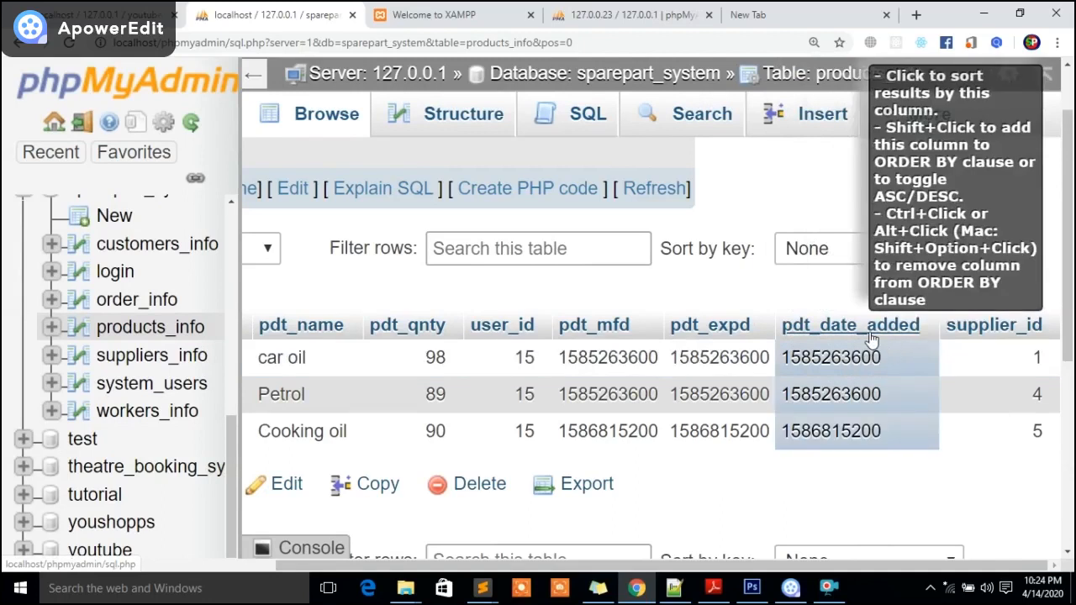
pyautogui.moveTo(841, 360)
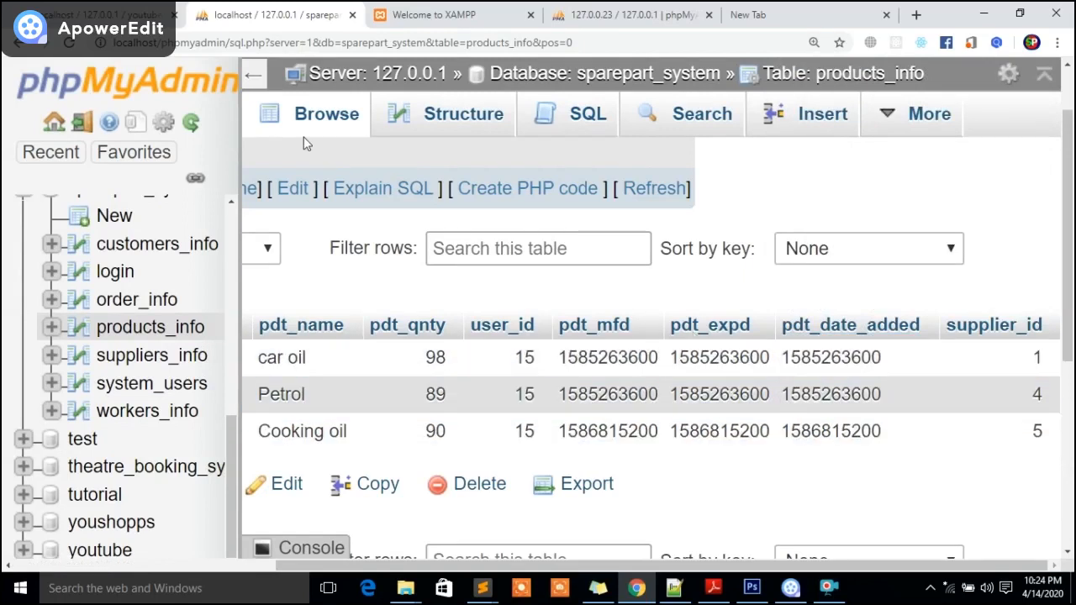
pyautogui.click(99, 548)
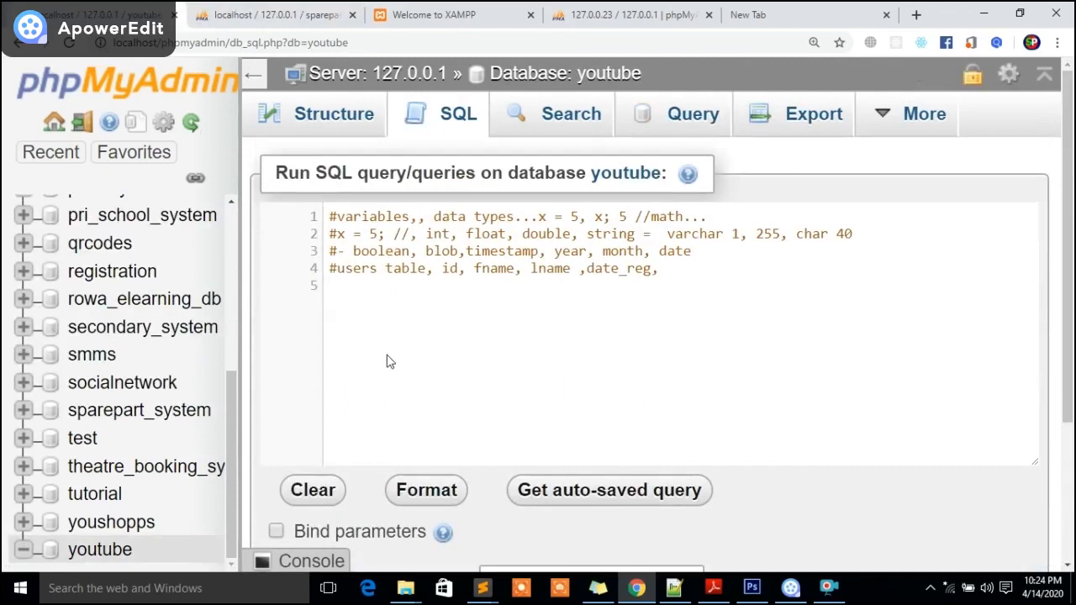
# Step: Write CREATE TABLE users followed by an empty ( ); block for the column list
pyautogui.write('c')
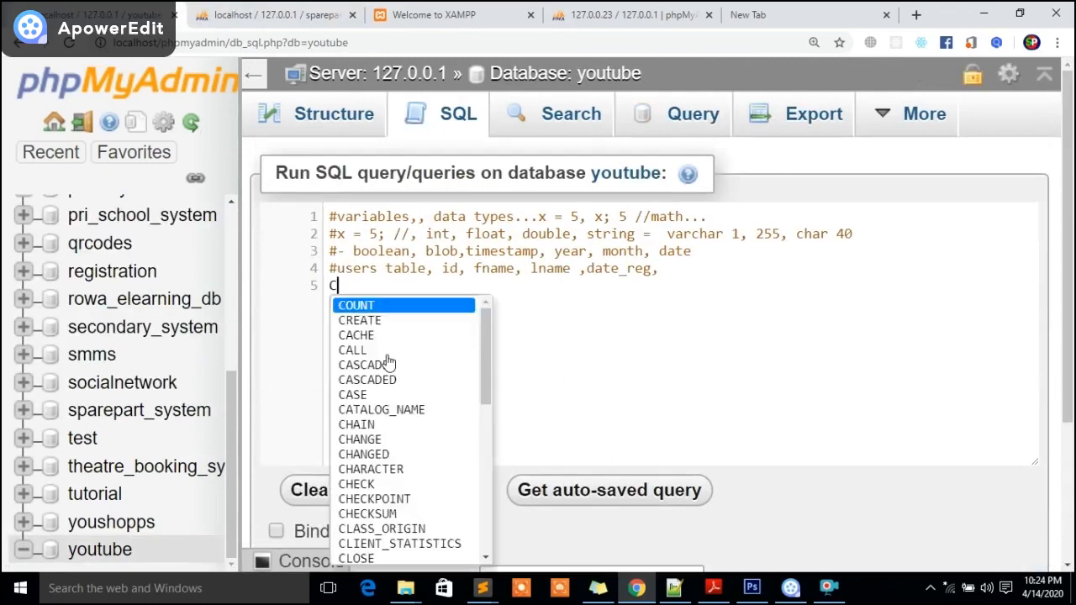
pyautogui.write('REATE TAble')
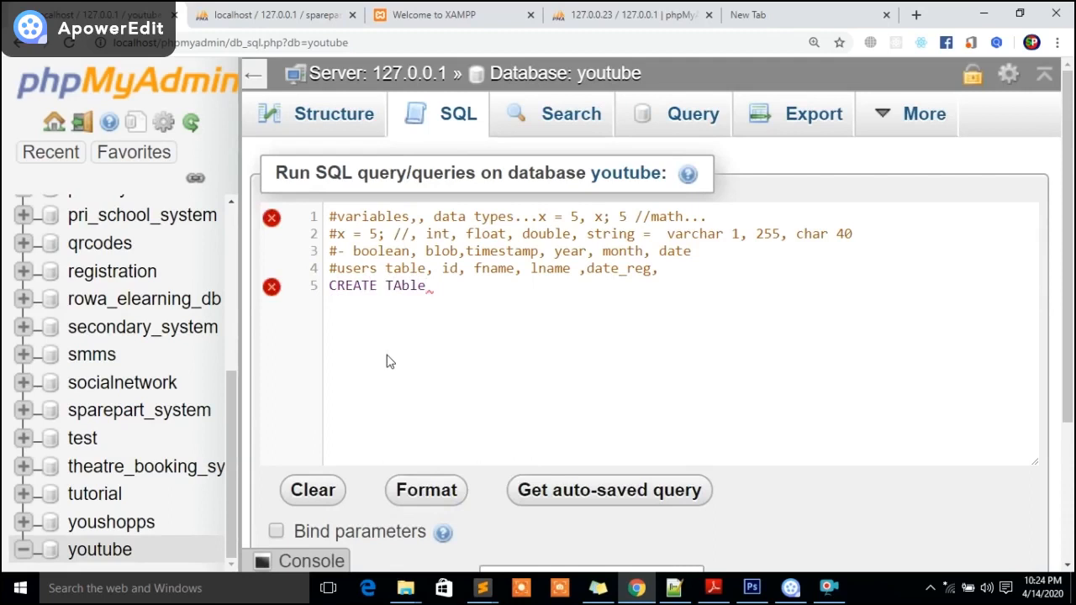
pyautogui.write('usr')
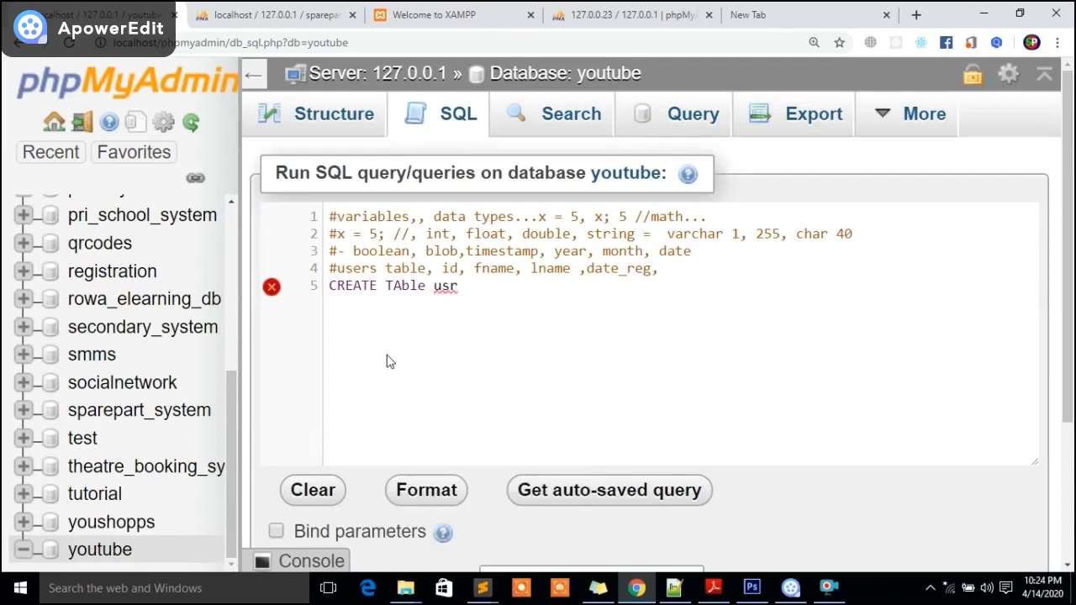
pyautogui.write('ers')
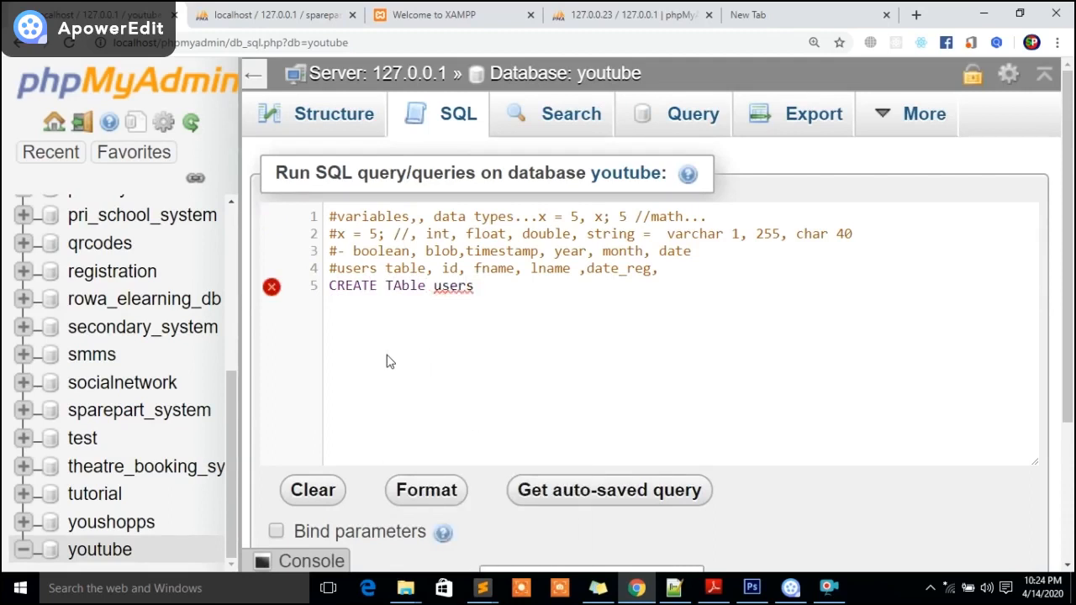
pyautogui.write('(')
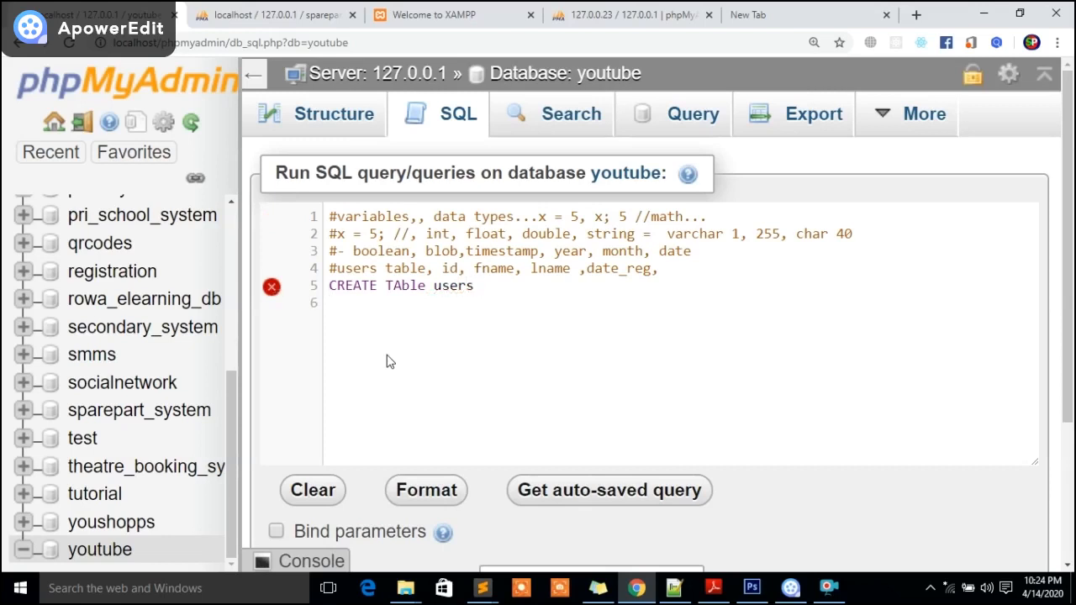
pyautogui.write('()')
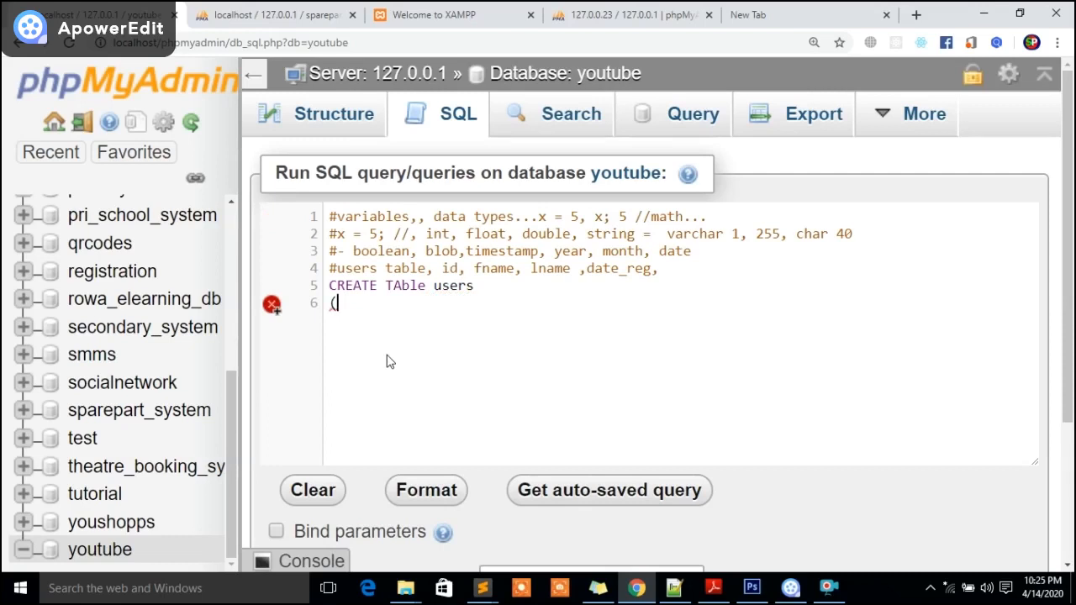
pyautogui.write(');')
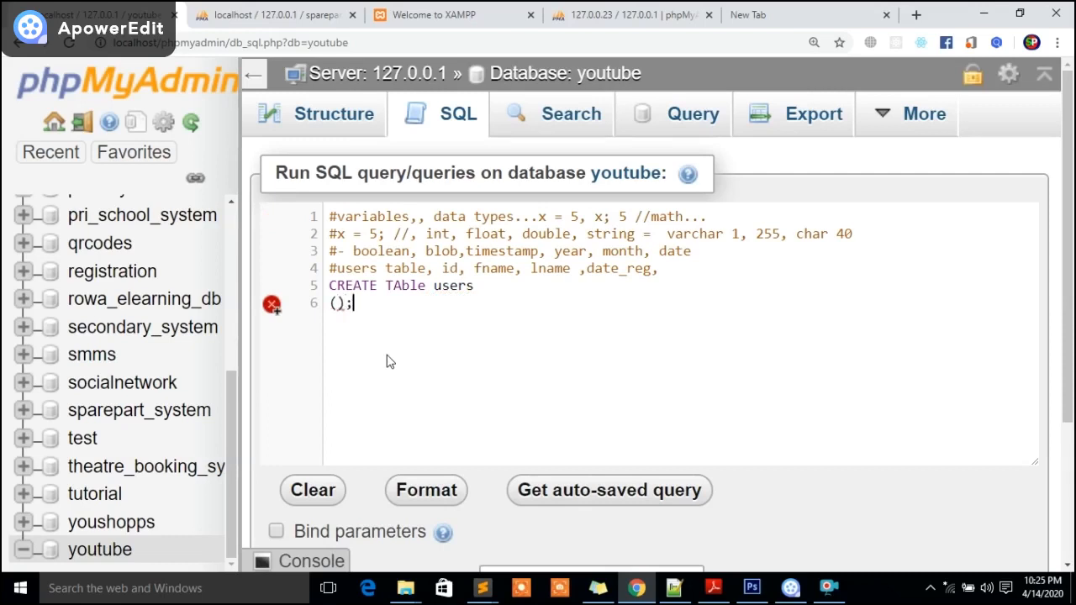
pyautogui.moveTo(272, 306)
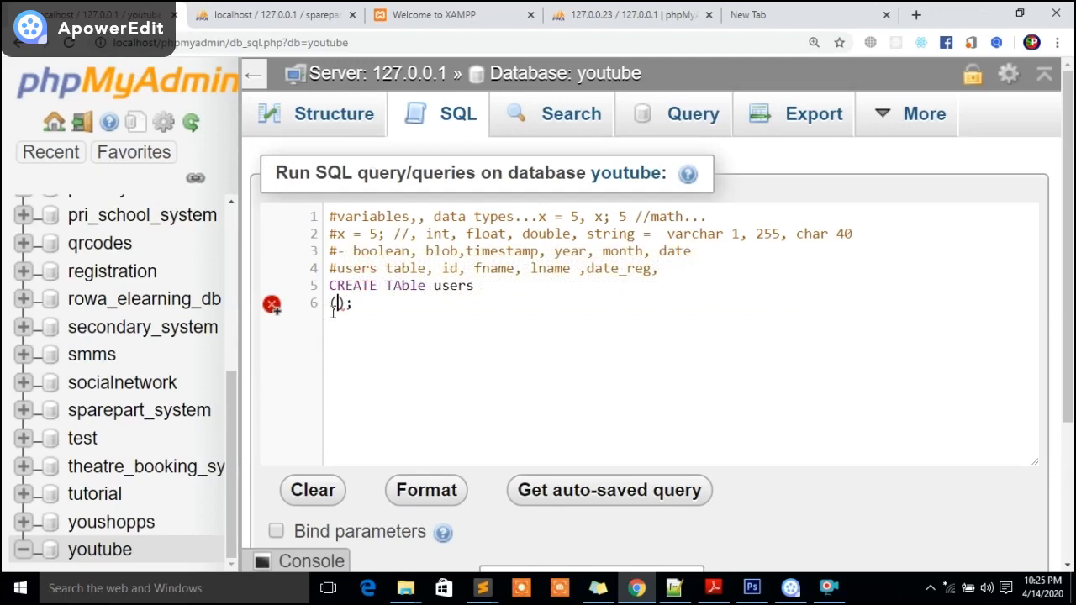
# Step: Define the first column as id int(11) inside the parentheses
pyautogui.write('id')
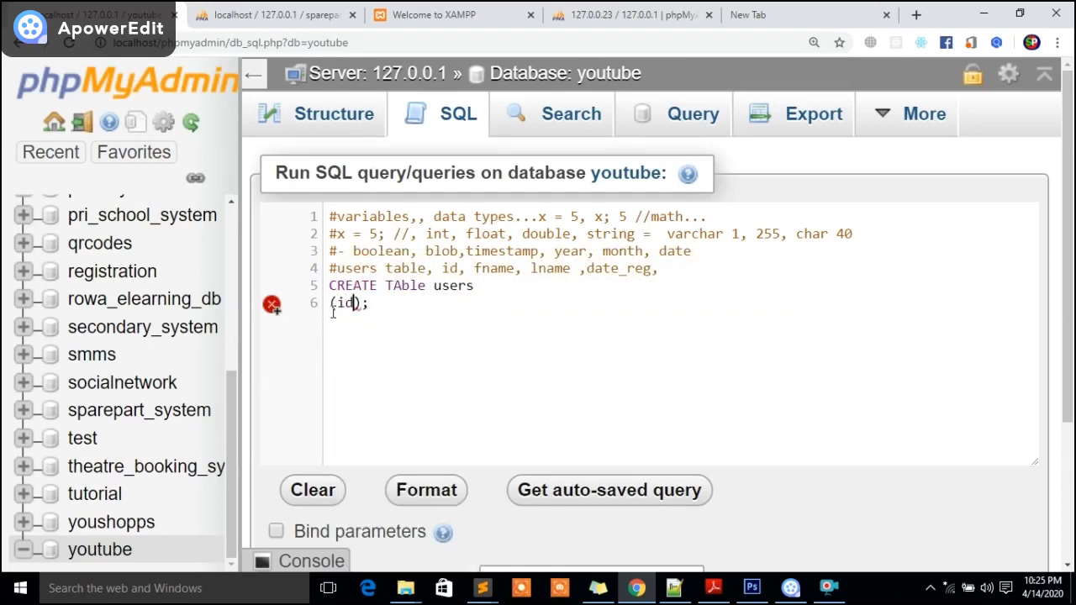
pyautogui.write('int')
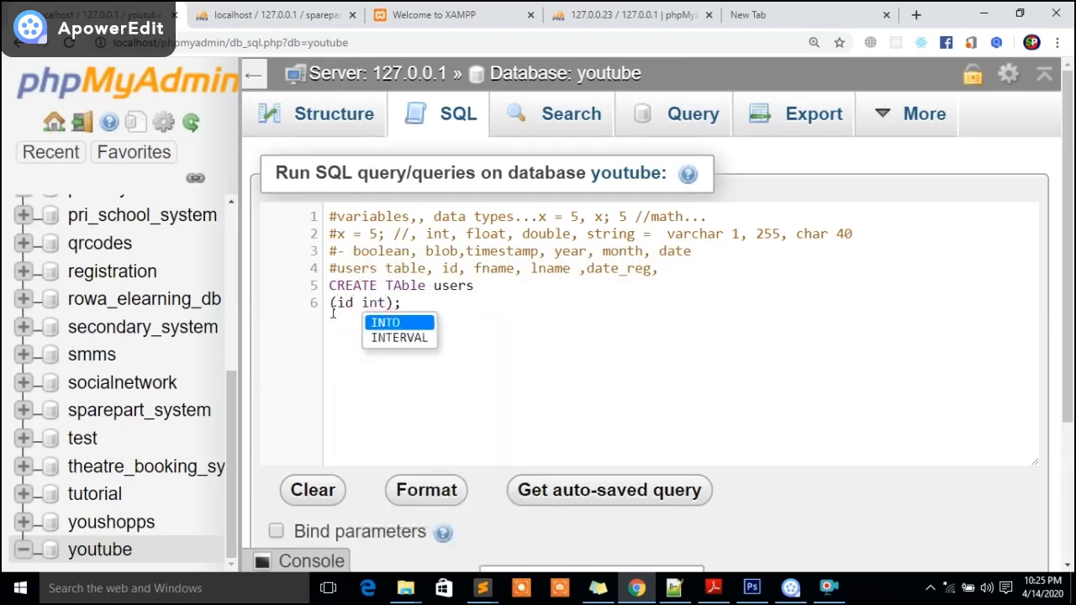
pyautogui.write('()')
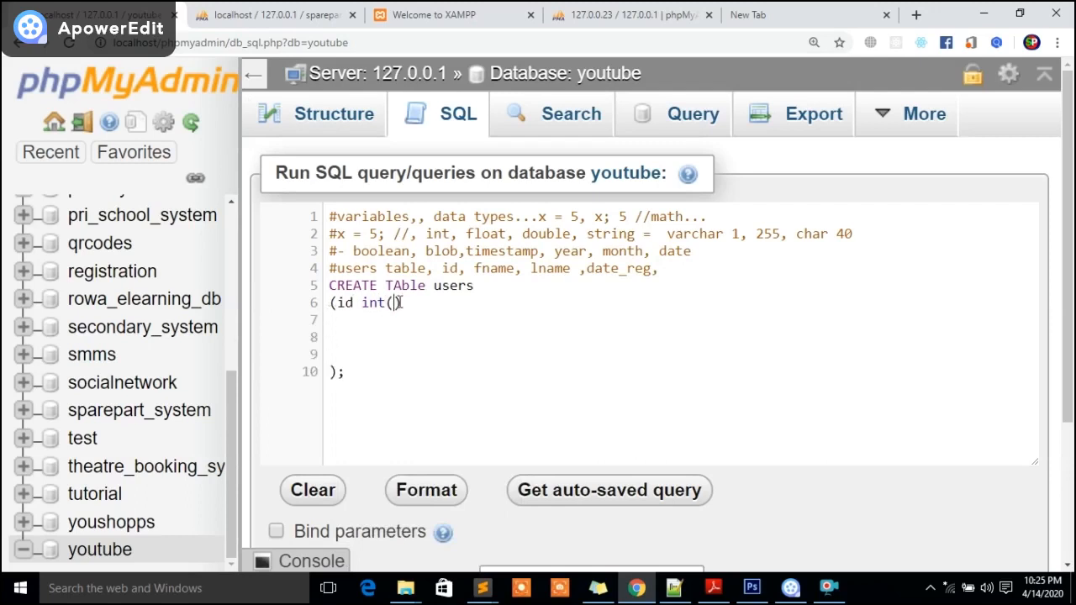
pyautogui.write('1')
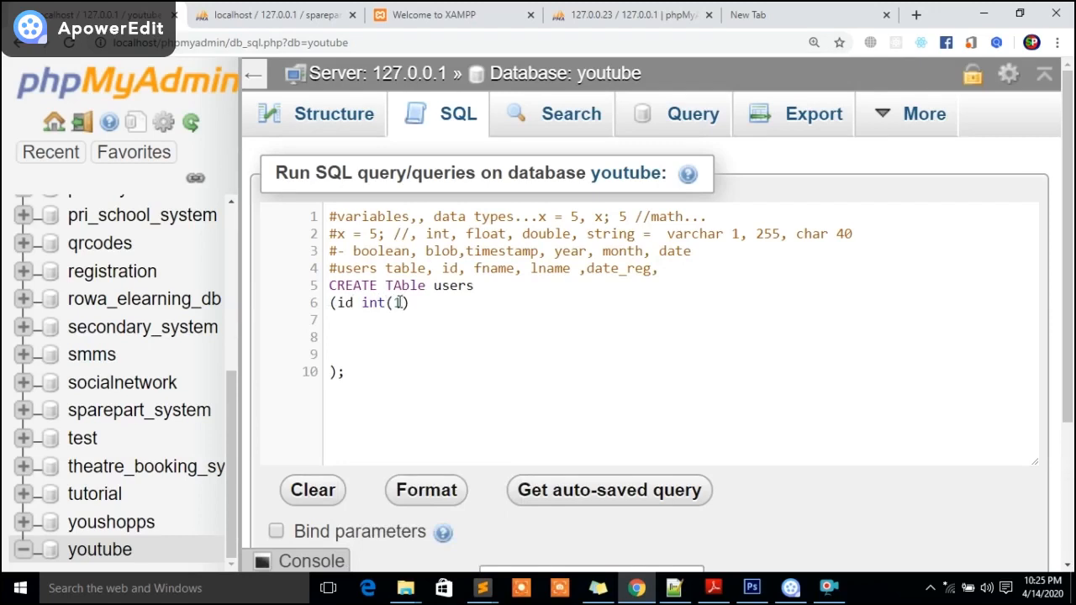
pyautogui.write('0')
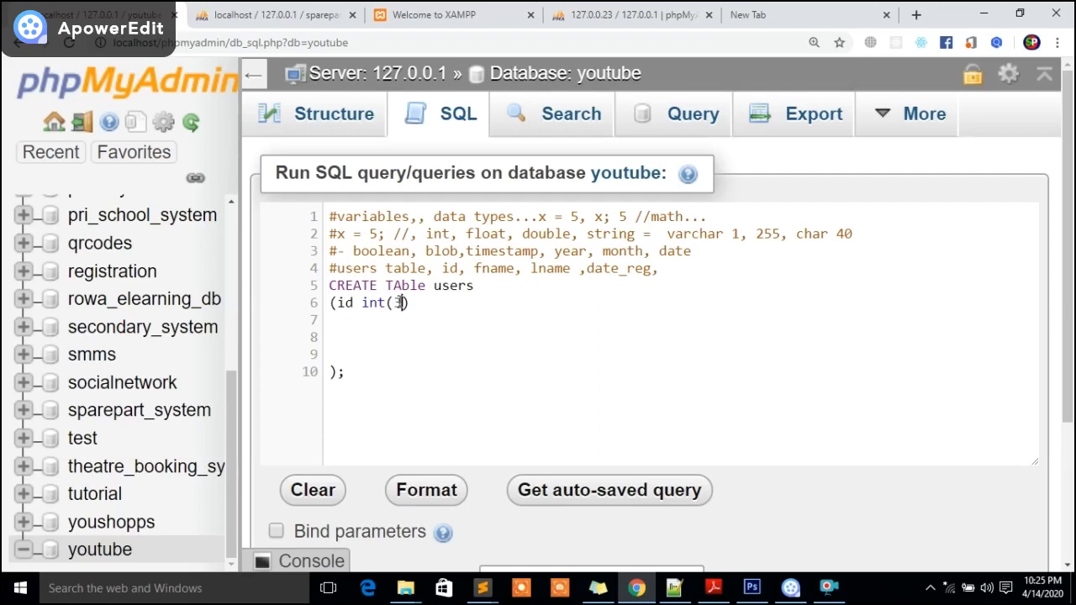
pyautogui.write('4')
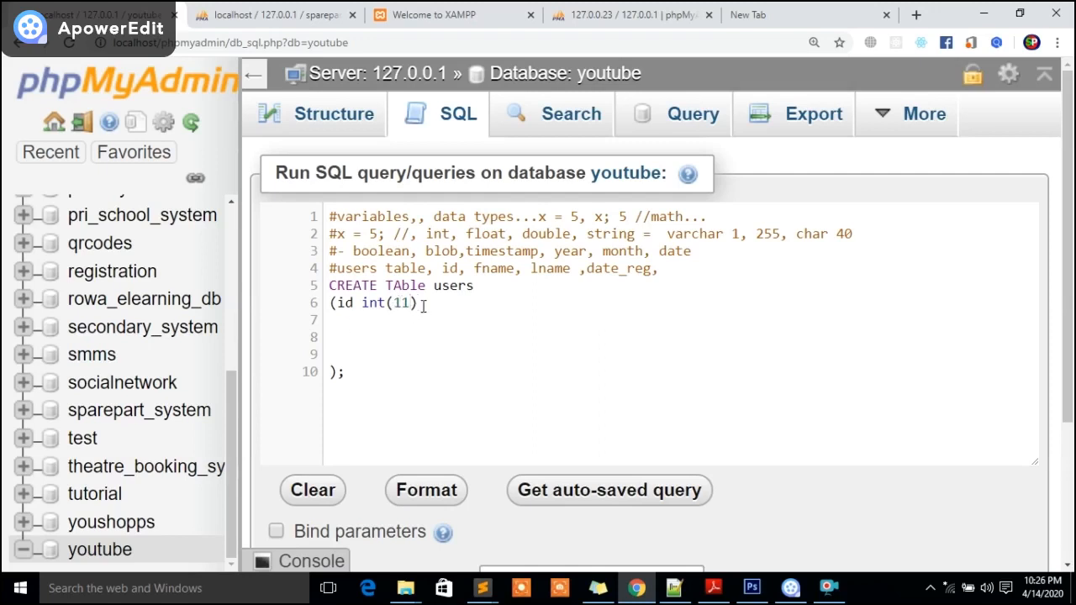
# Step: Complete the id column as not null AUTO_INCREMENT and move the bracket to its own line
pyautogui.write('not')
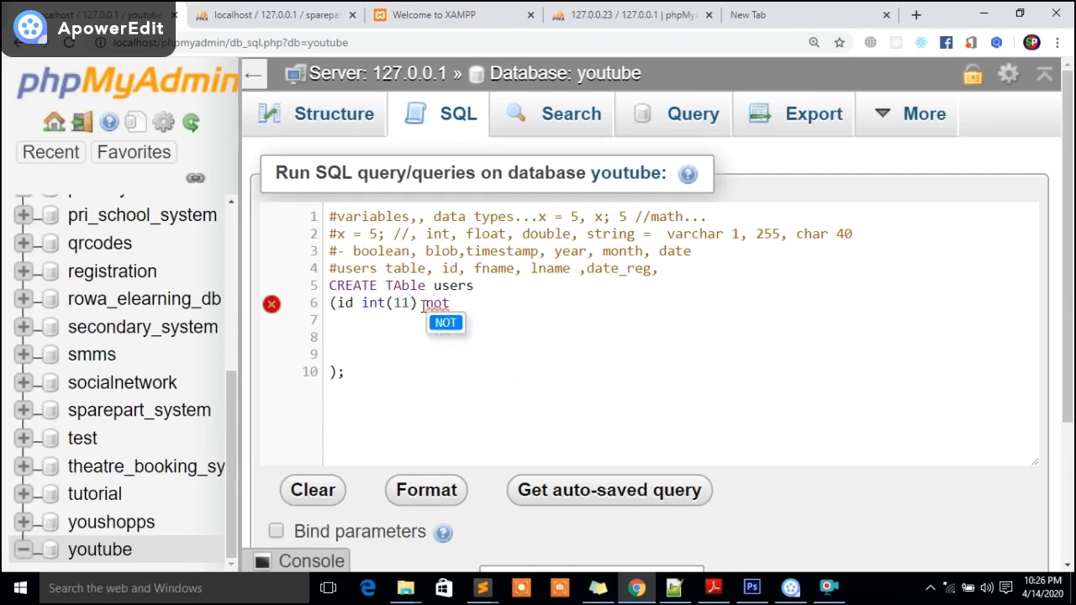
pyautogui.write('null')
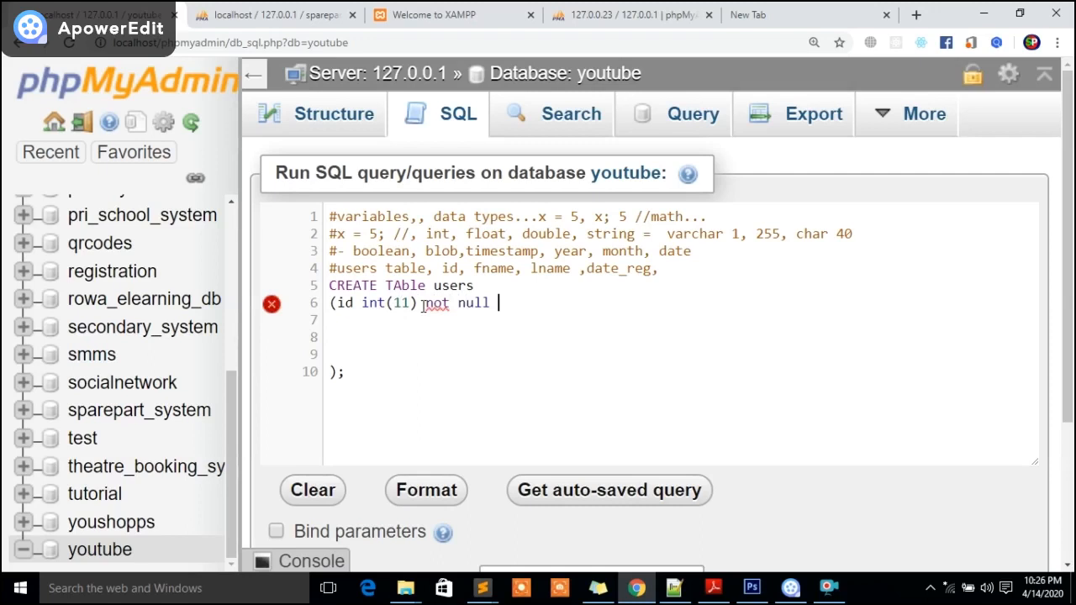
pyautogui.write('aut')
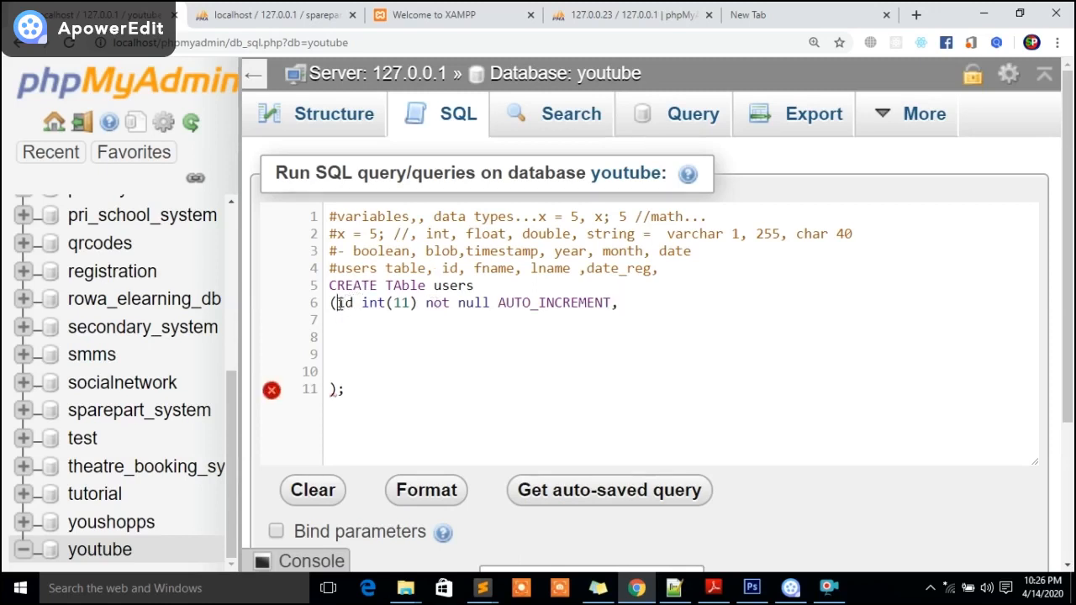
pyautogui.press('Enter')
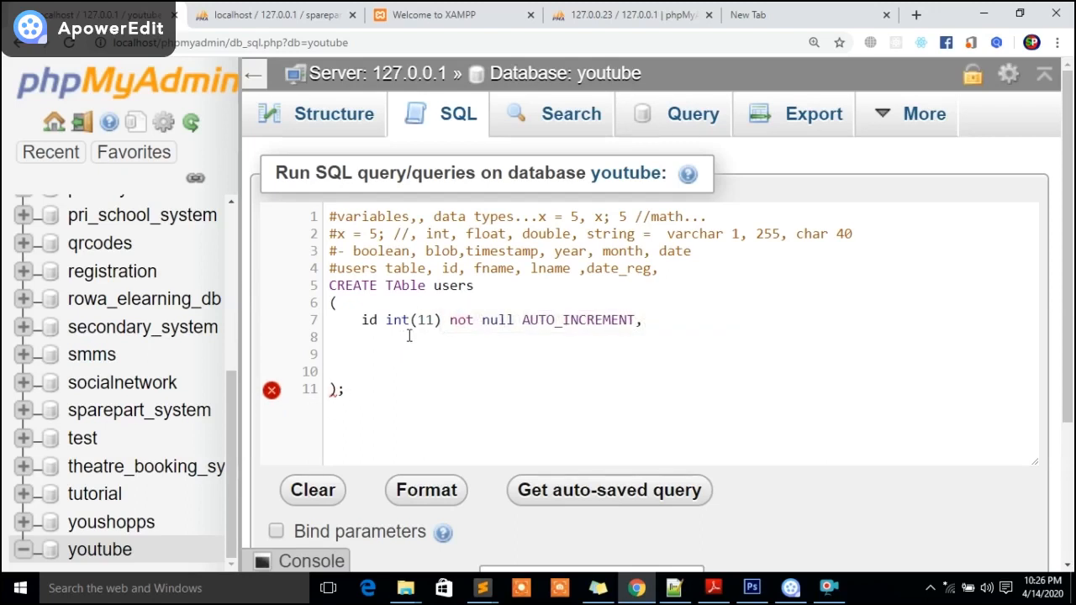
# Step: Add the fname varchar(100) column definition, fixing the mistyped length
pyautogui.write('f')
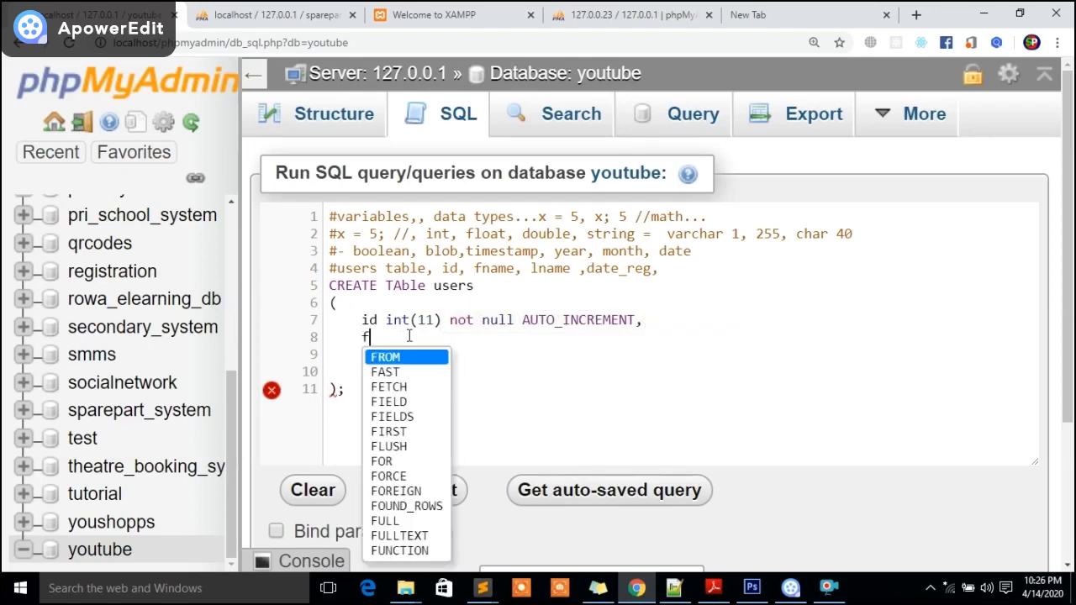
pyautogui.write('name varchar')
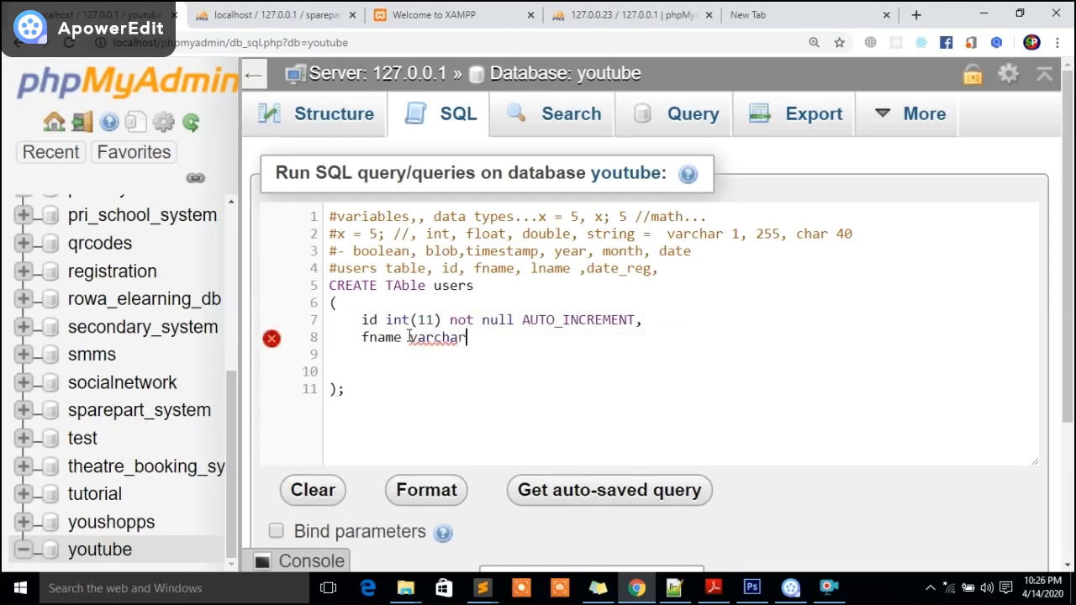
pyautogui.write('(')
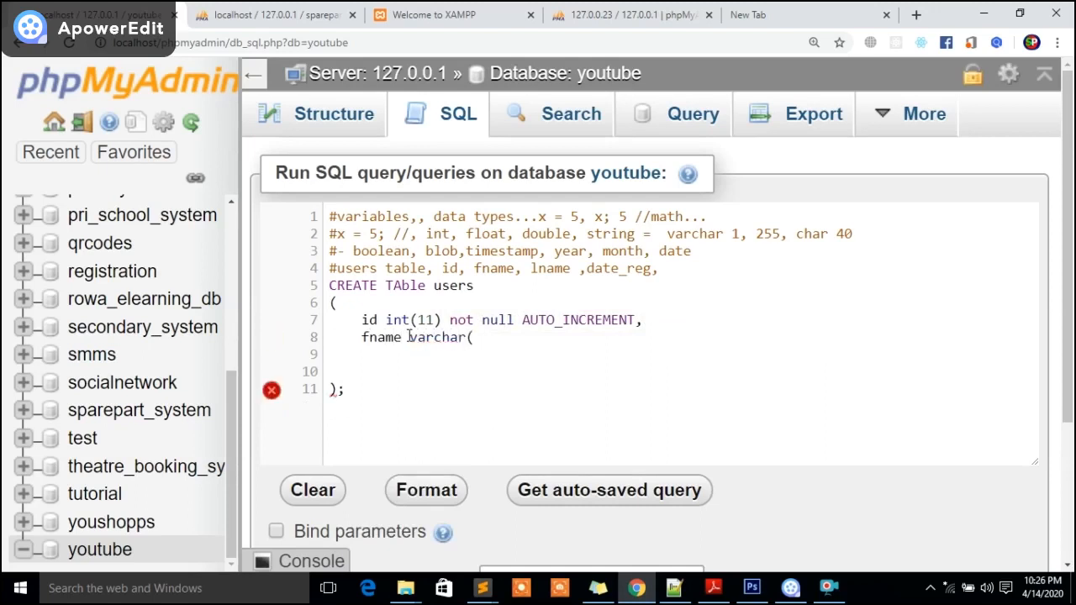
pyautogui.write('1')
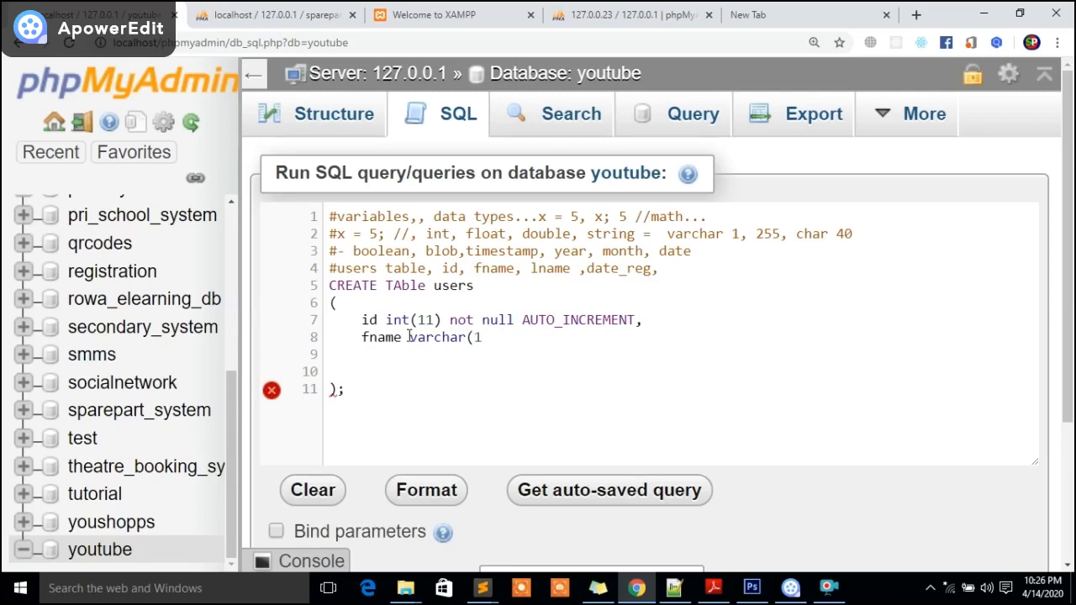
pyautogui.press('Backspace')
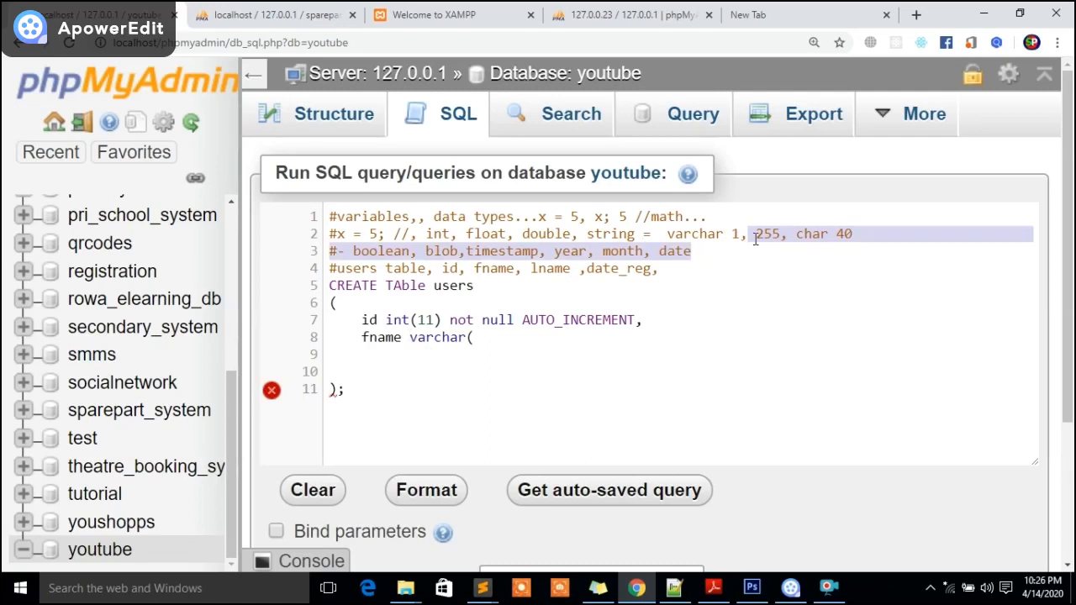
pyautogui.click(740, 234)
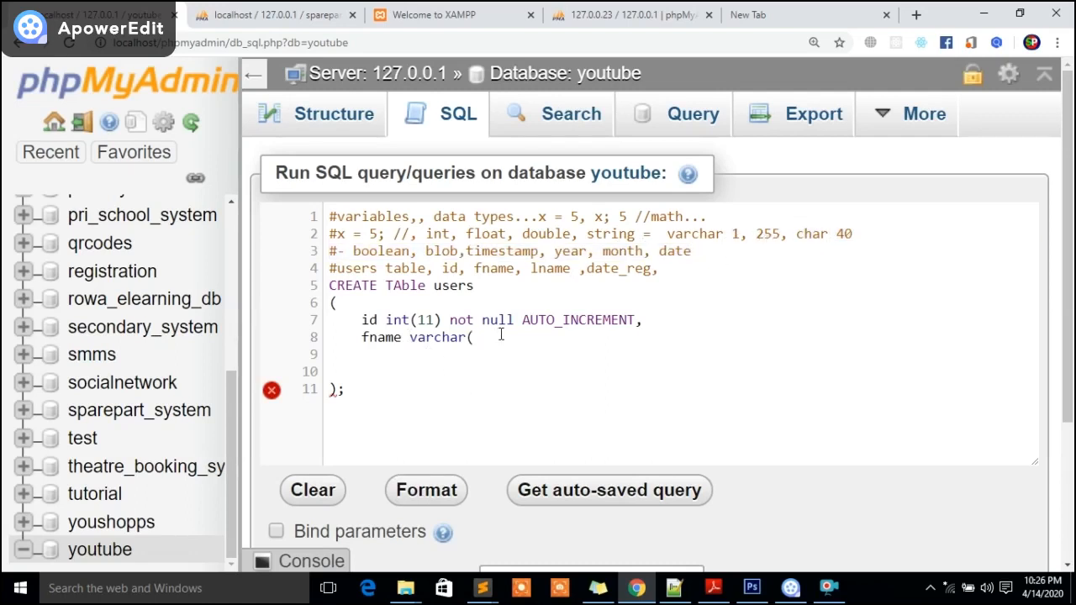
pyautogui.write('100) not null,')
pyautogui.write('lname')
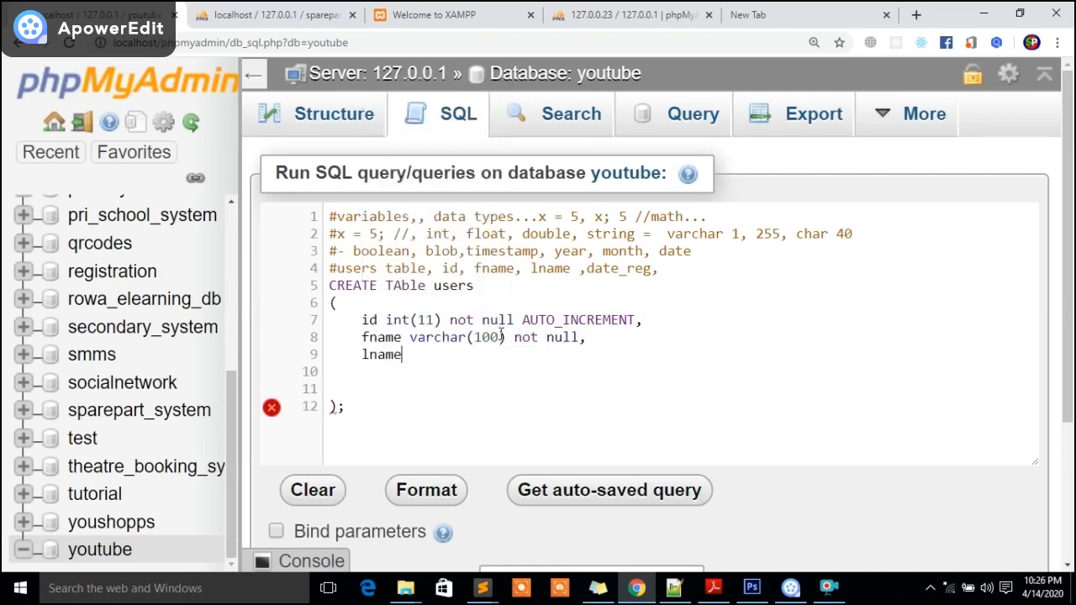
# Step: Add the lname varchar(100) not null column definition
pyautogui.write('varcha')
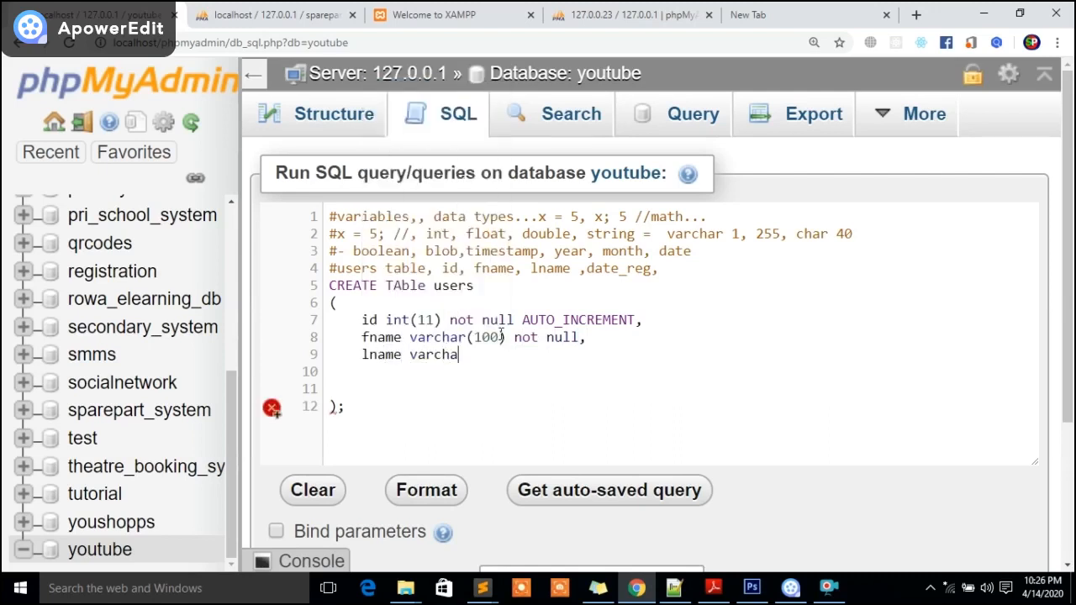
pyautogui.write('r(10')
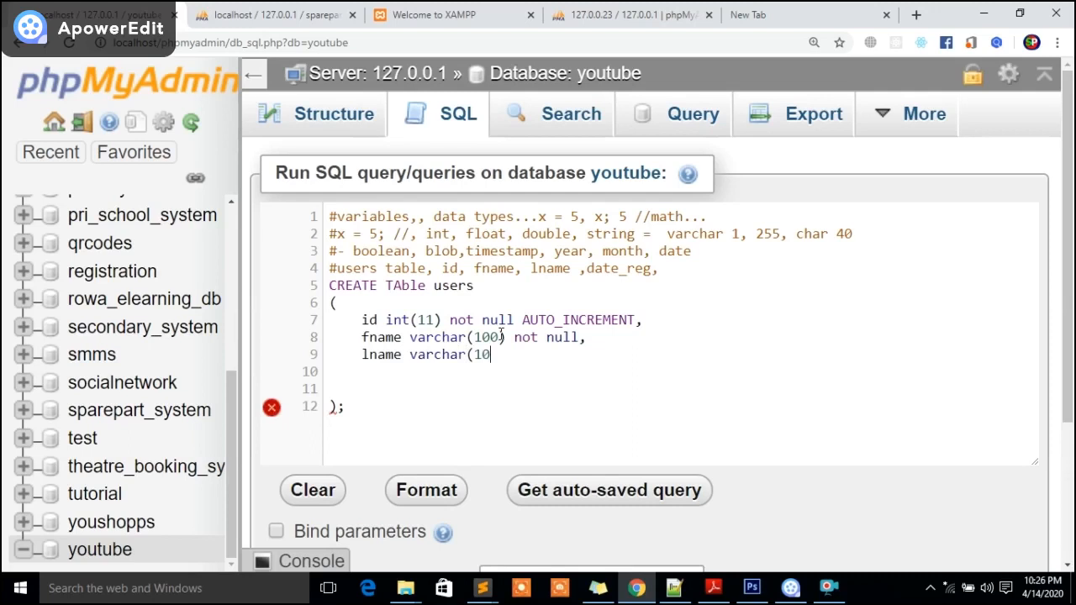
pyautogui.write('0) noy')
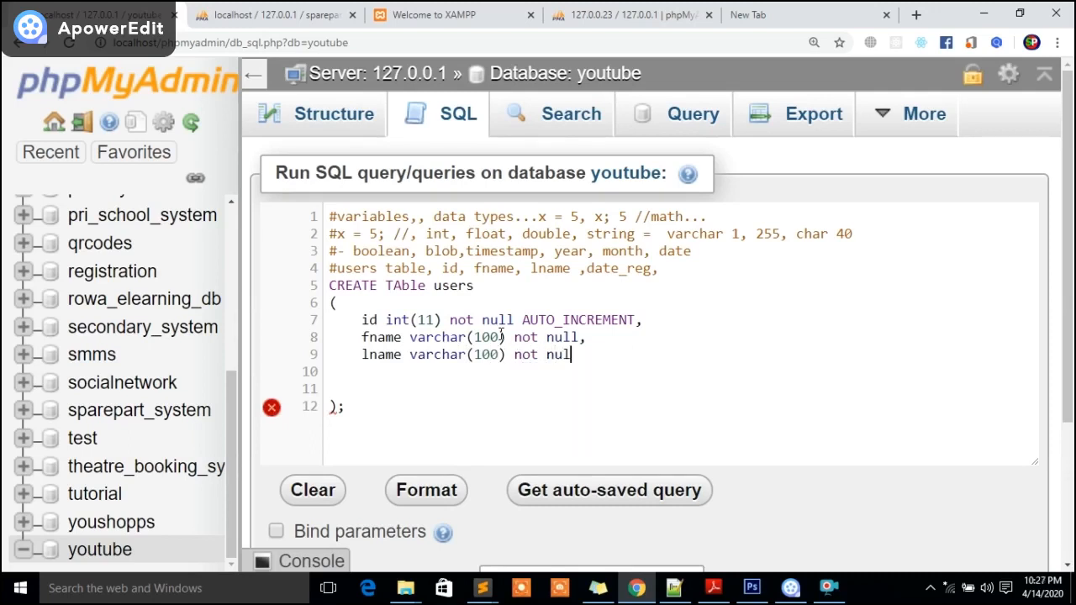
pyautogui.write('l,')
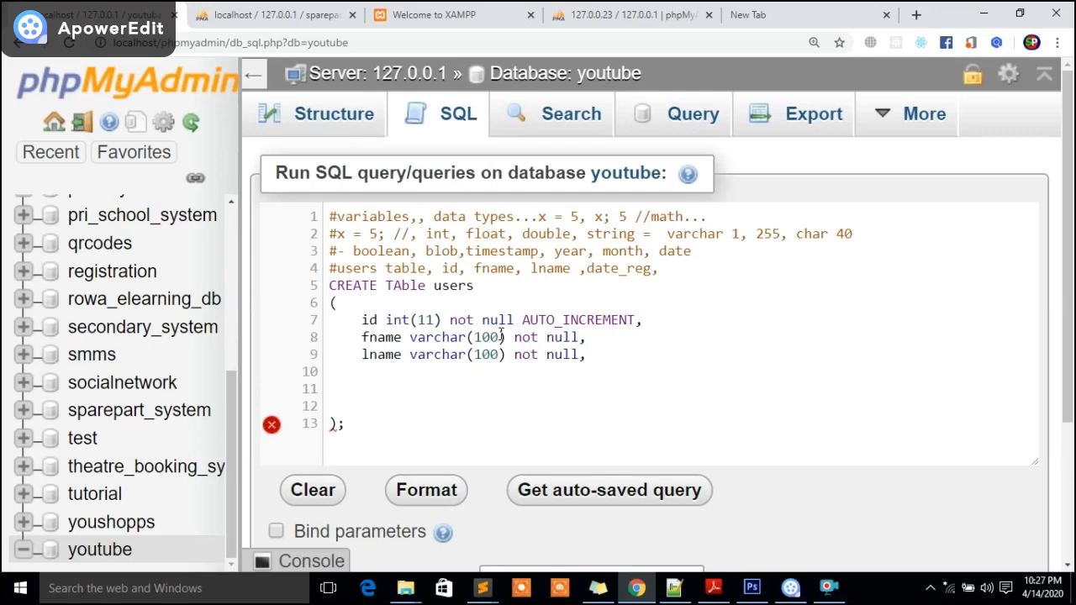
# Step: Add the date_reg timestamp() column definition
pyautogui.write('date_')
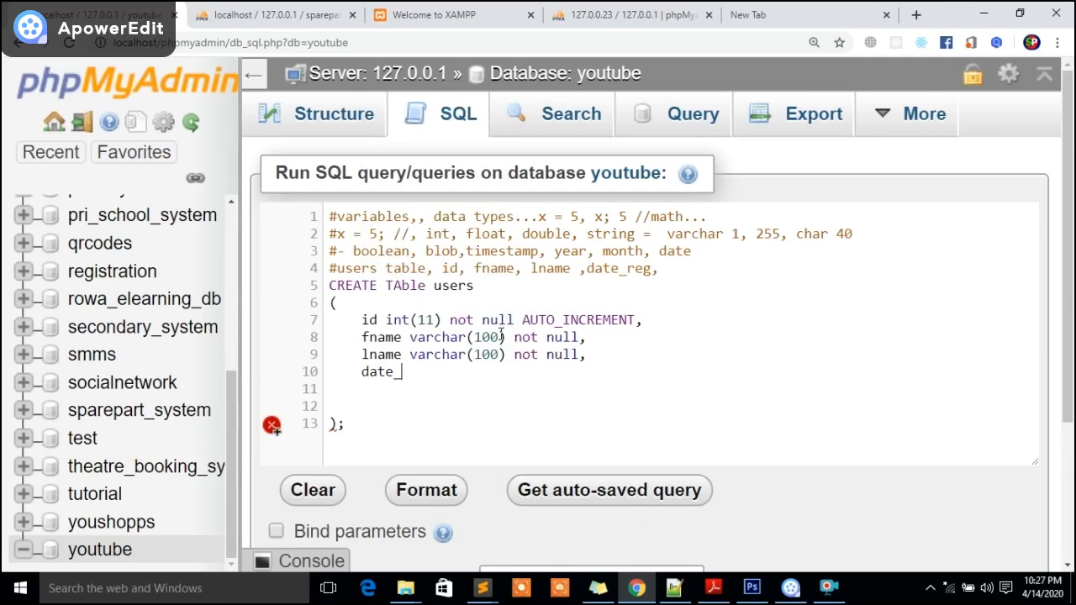
pyautogui.write('reg')
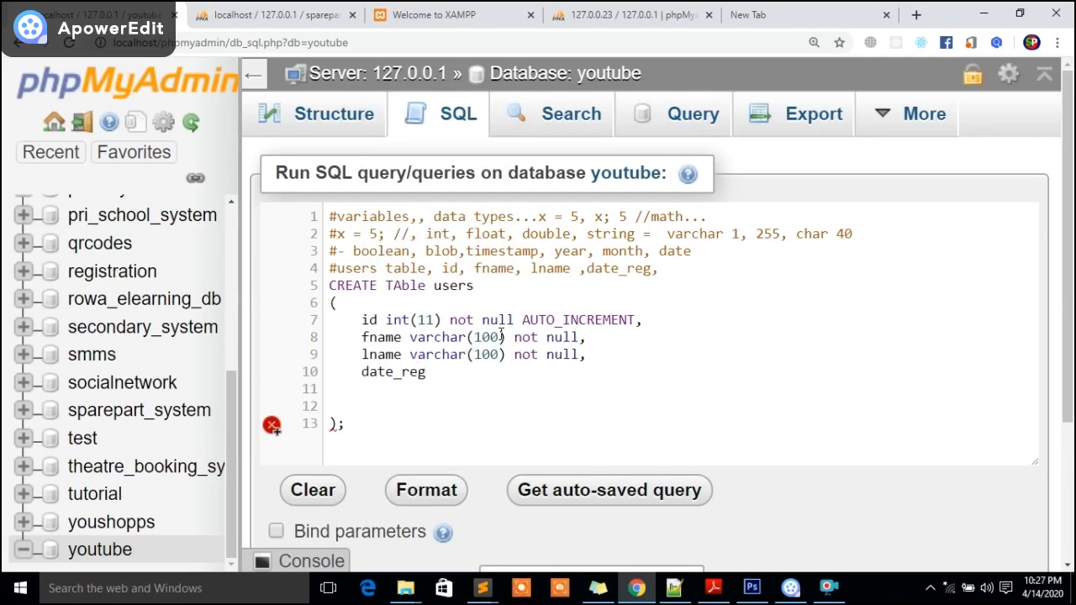
pyautogui.click(434, 371)
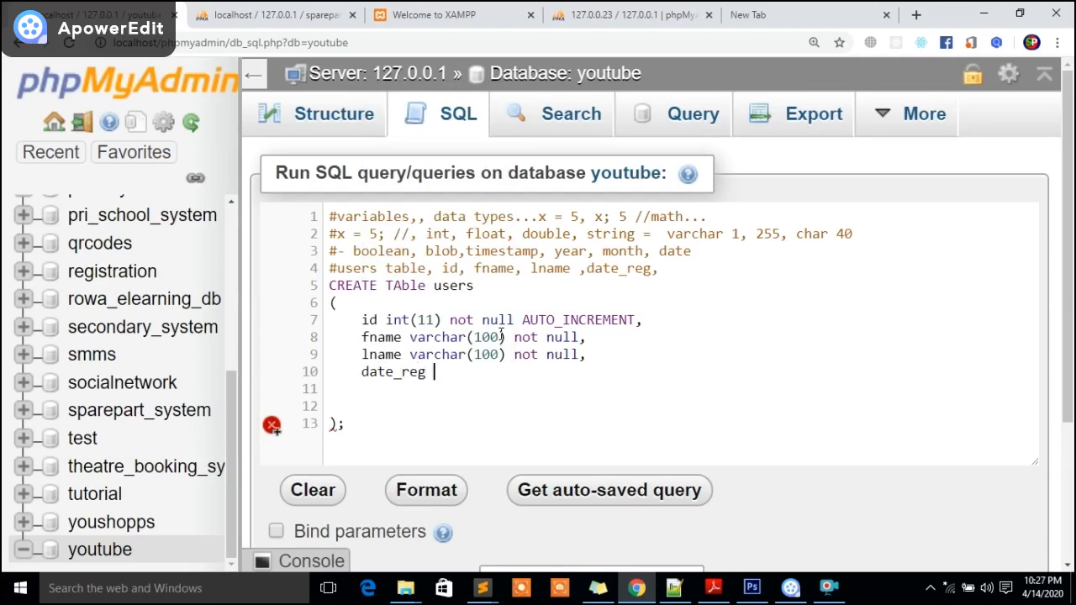
pyautogui.write('timestamp(')
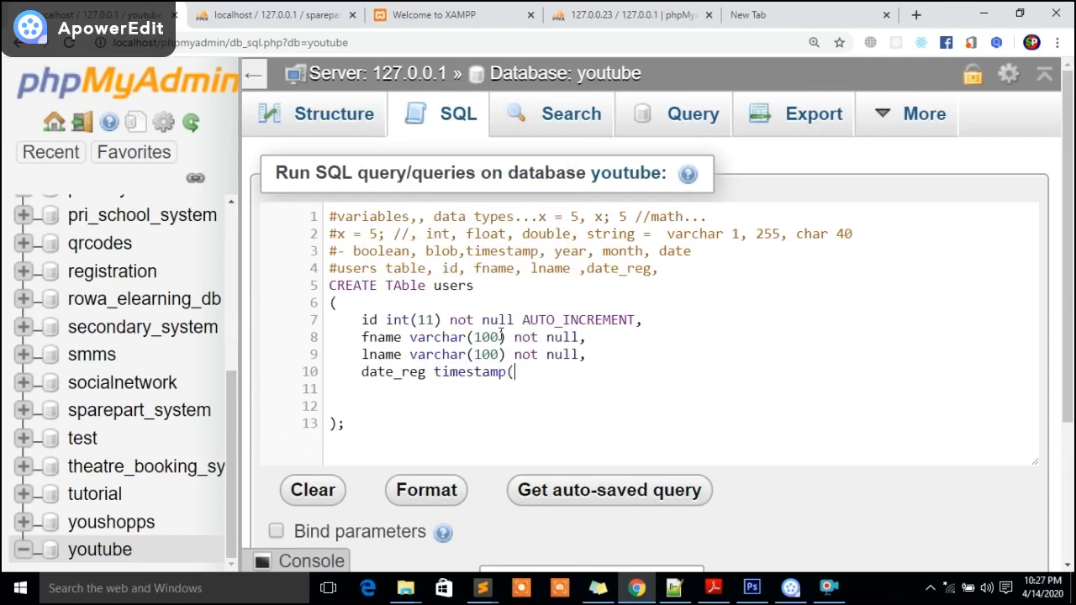
pyautogui.write('),')
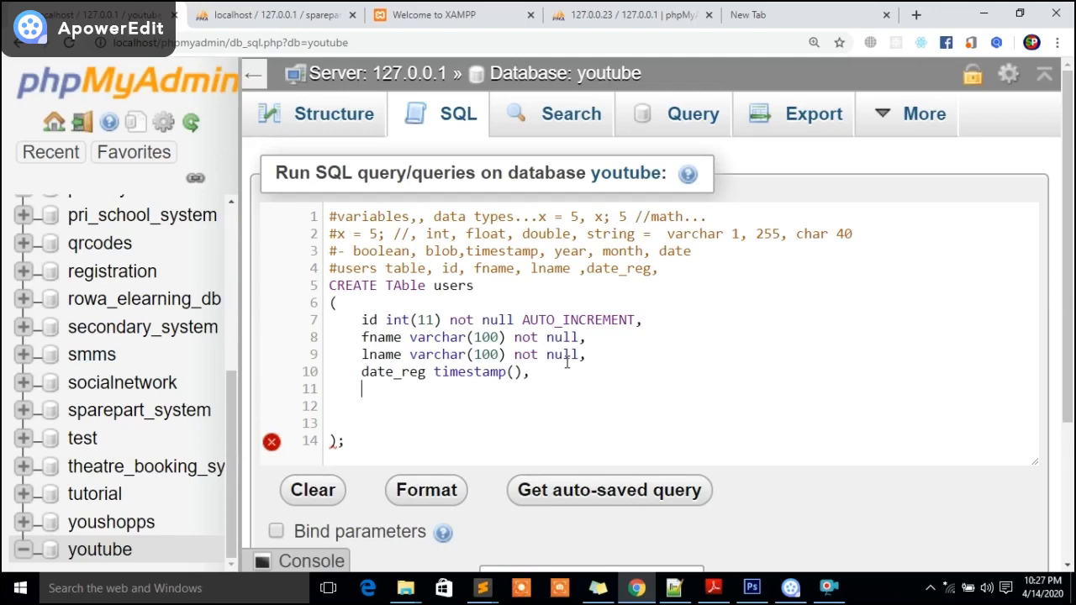
# Step: Write a # comment noting primary and unique keys with int auto_ columns
pyautogui.write('#')
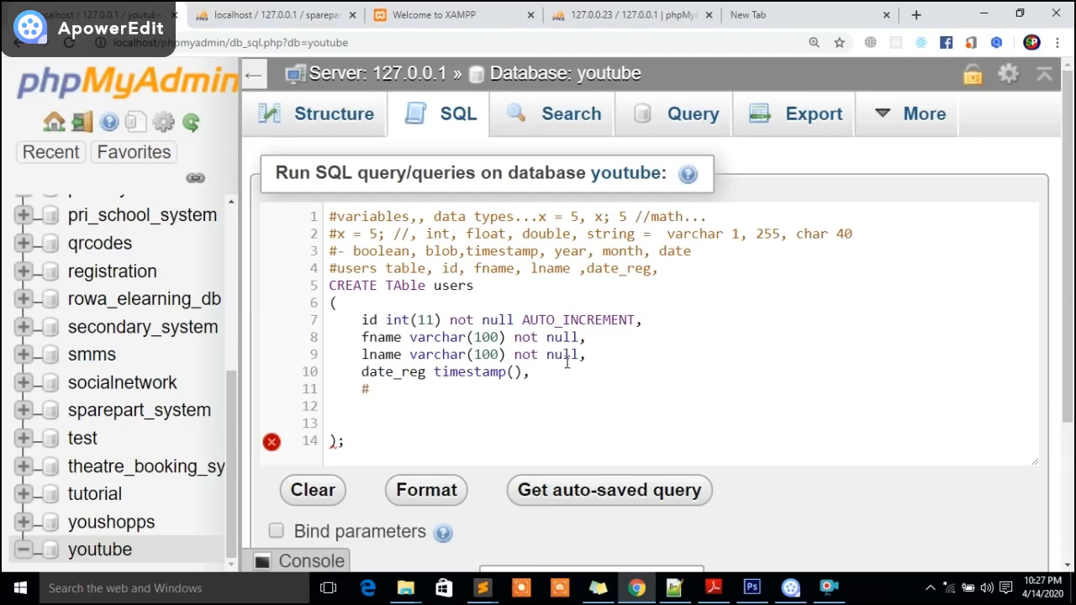
pyautogui.write('primary')
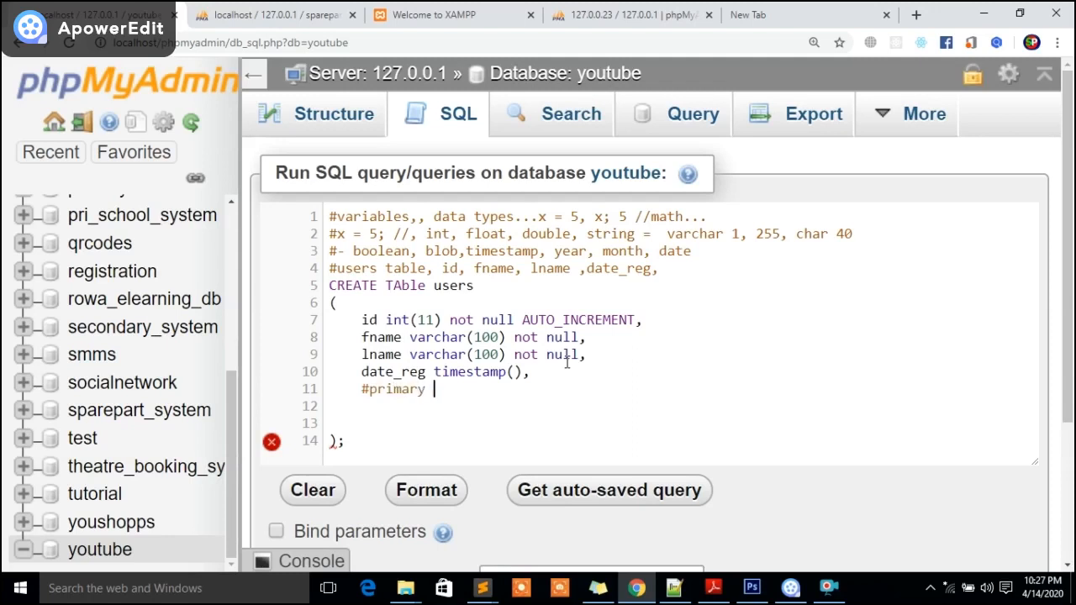
pyautogui.write(',uni')
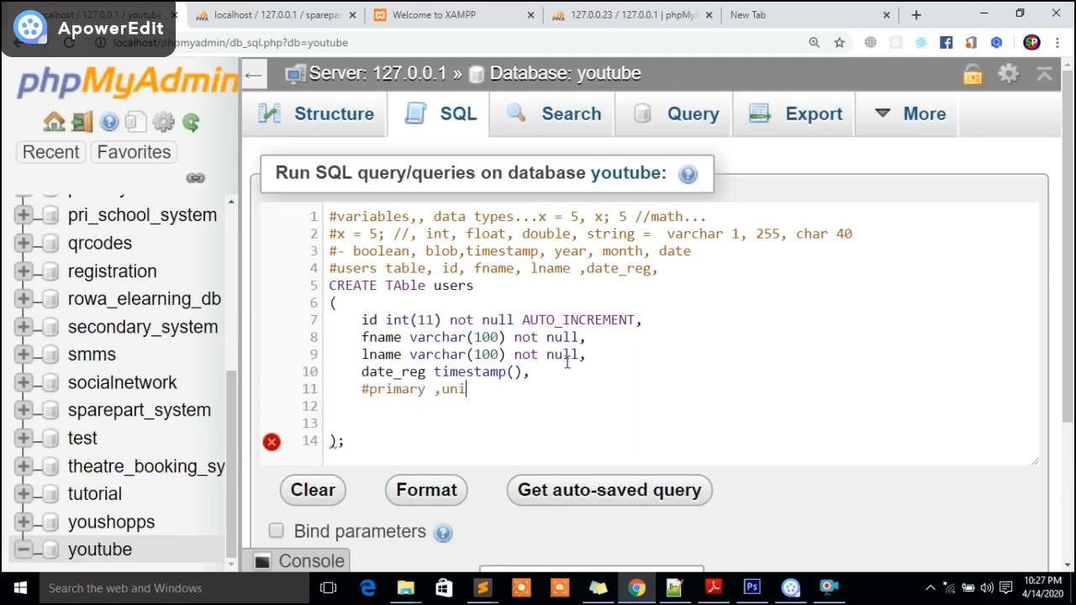
pyautogui.write('ques')
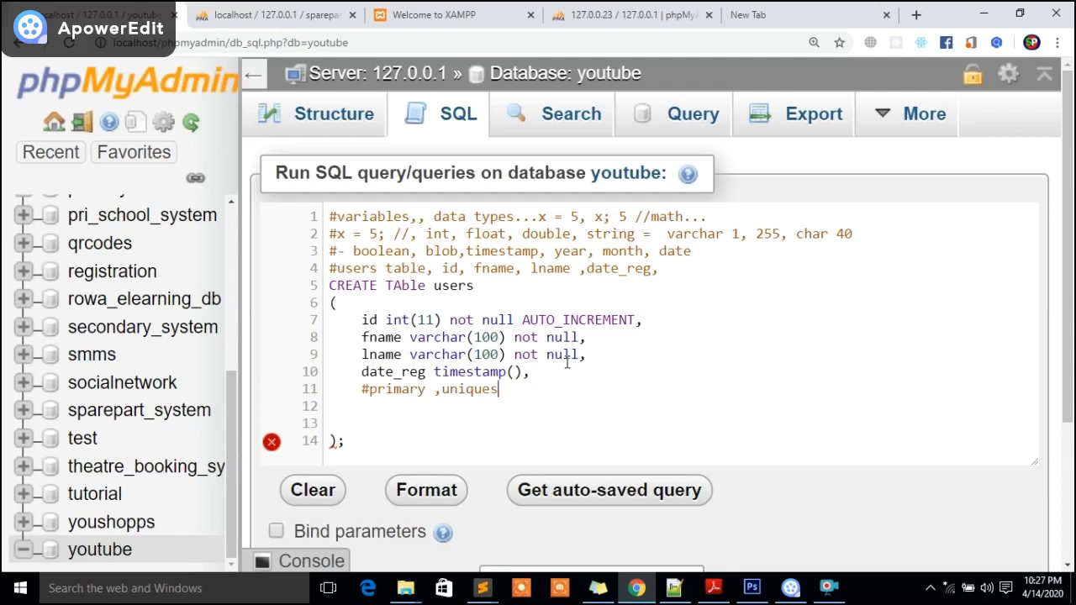
pyautogui.write('--')
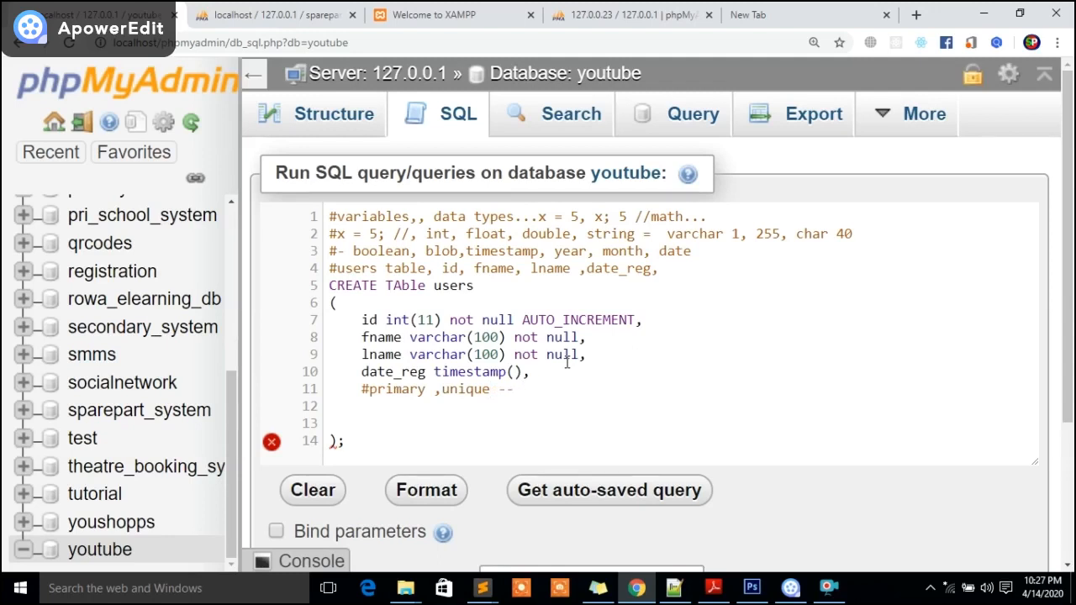
pyautogui.write('int ,')
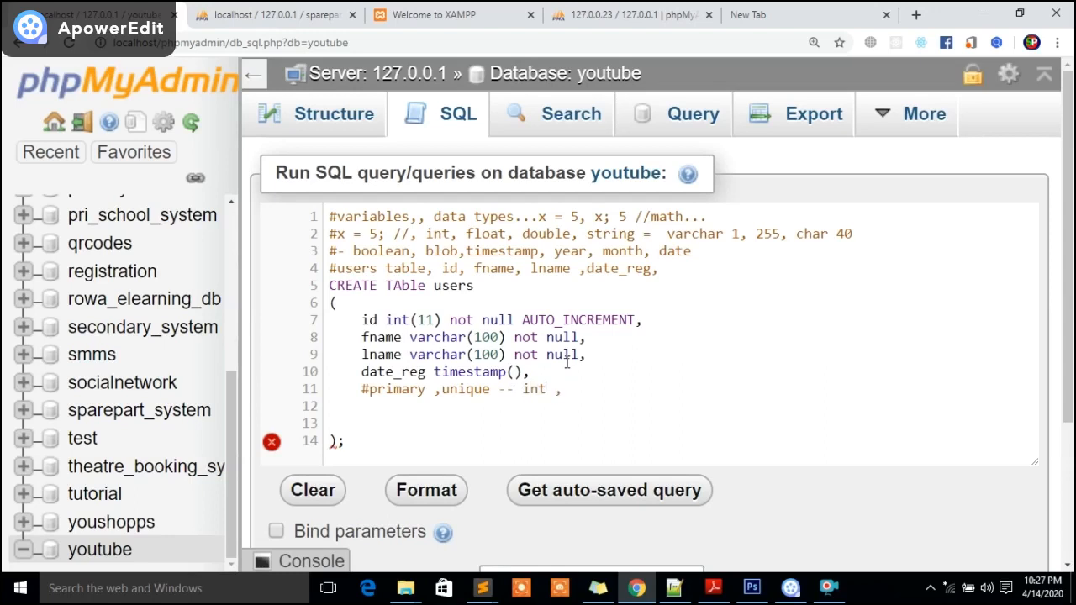
pyautogui.click(567, 389)
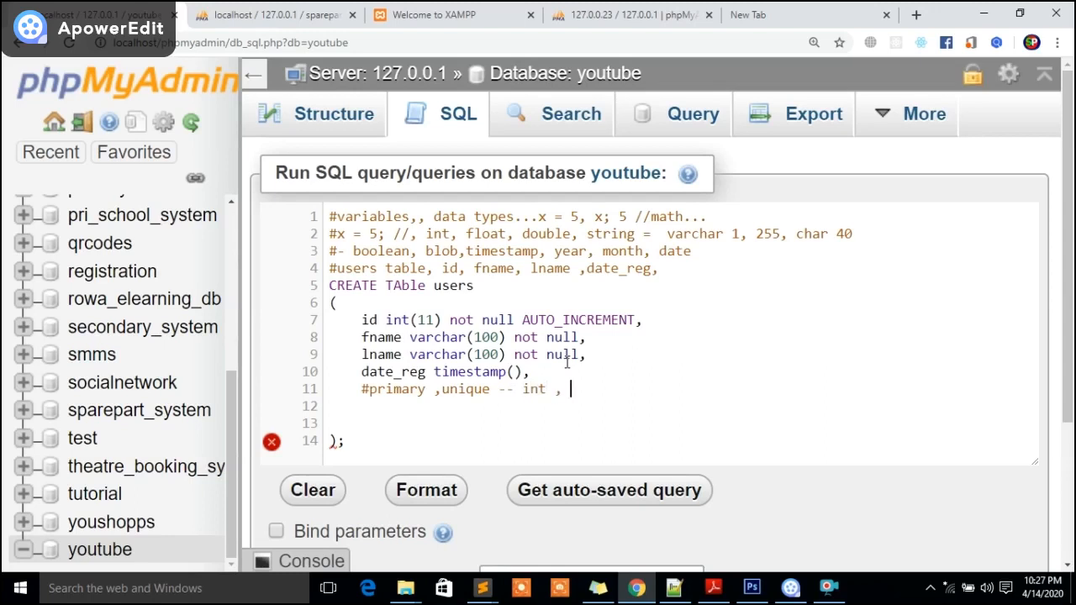
pyautogui.write('auto_')
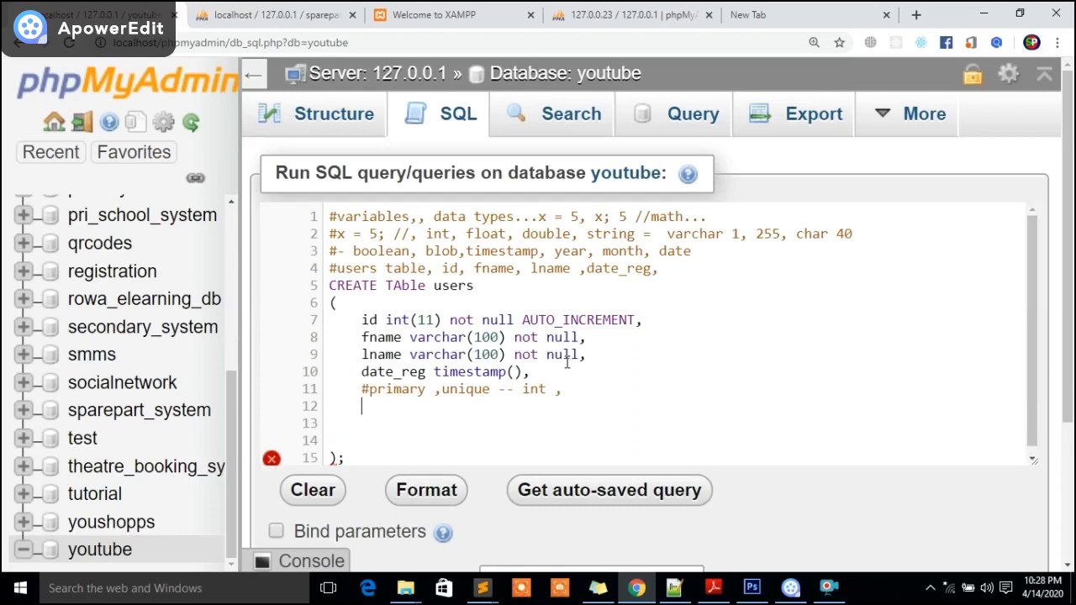
# Step: Add PRIMARY KEY id(id) after the date_reg column definition
pyautogui.write('PRIMARY')
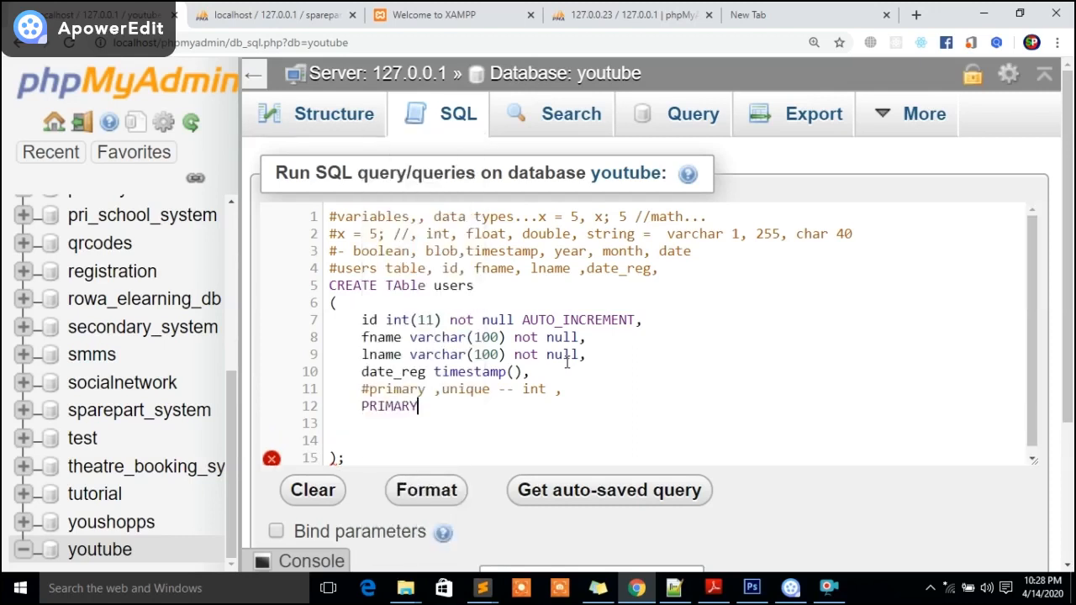
pyautogui.write('key')
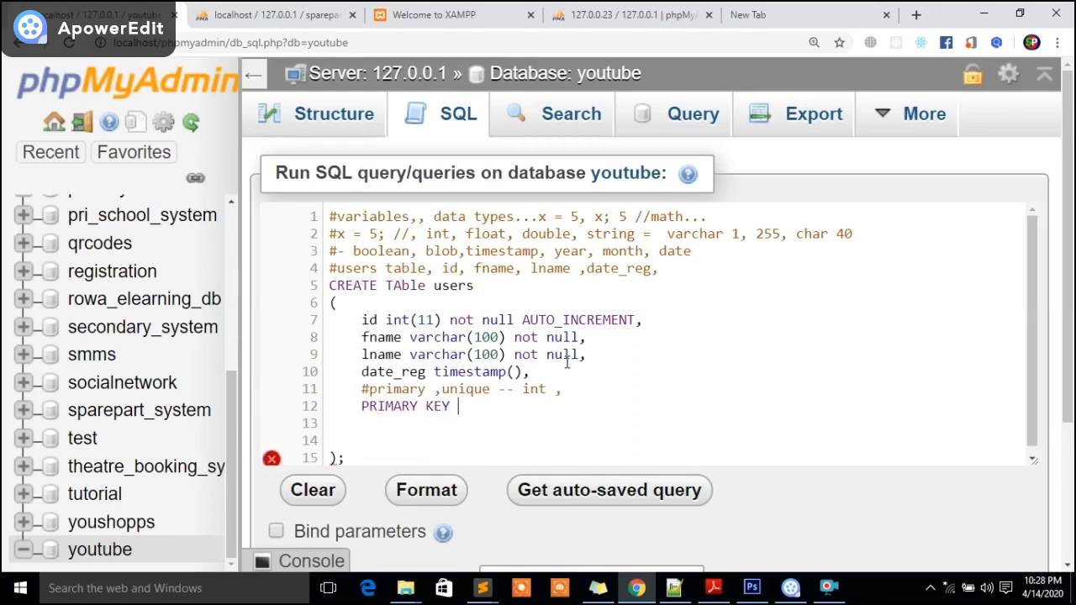
pyautogui.write('id')
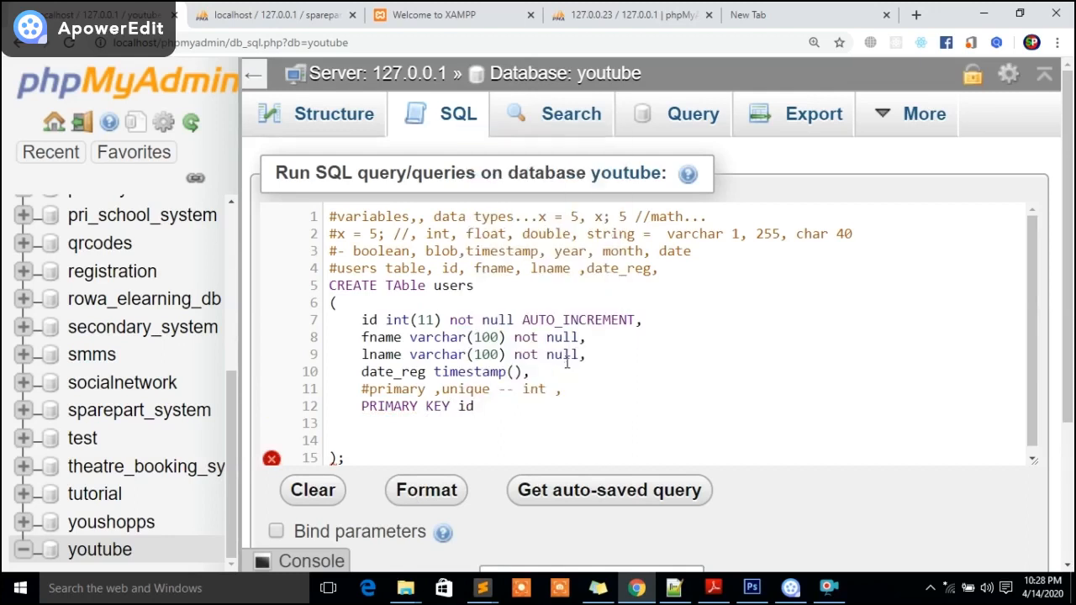
pyautogui.write('(id)')
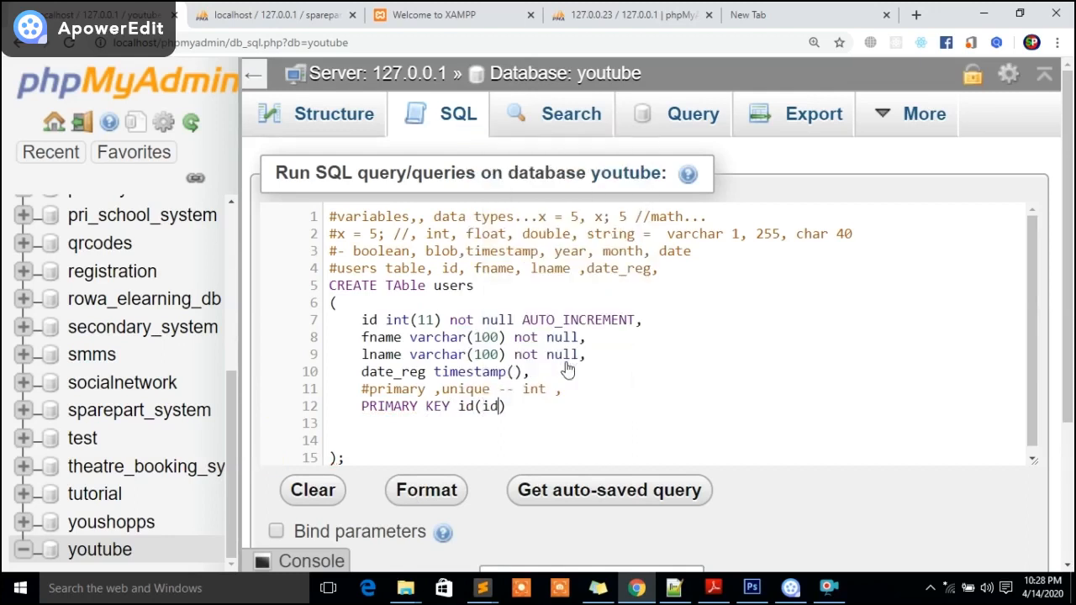
pyautogui.click(370, 320)
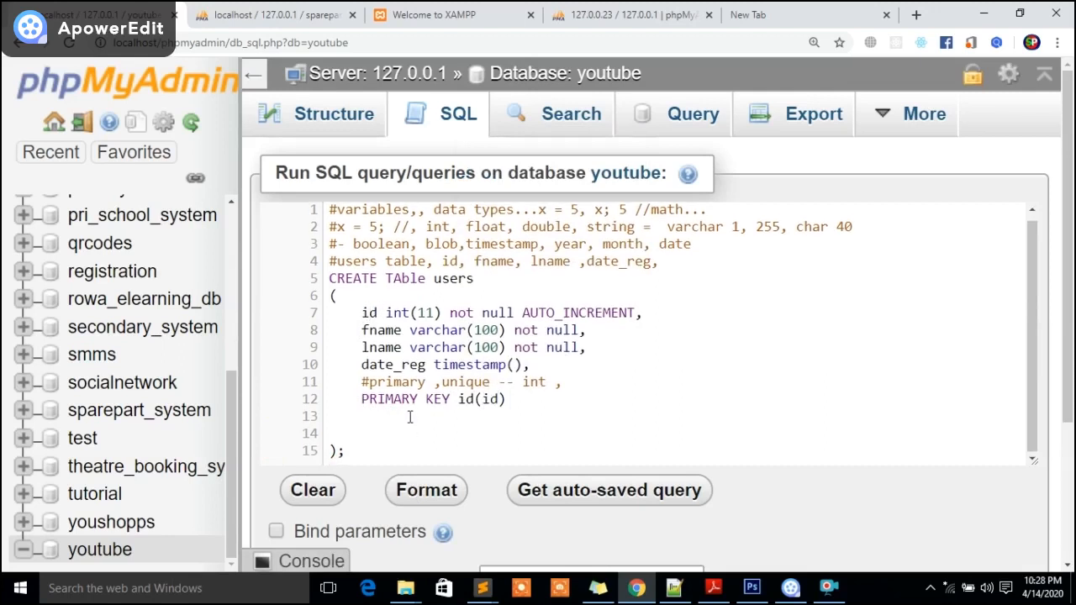
pyautogui.moveTo(370, 333)
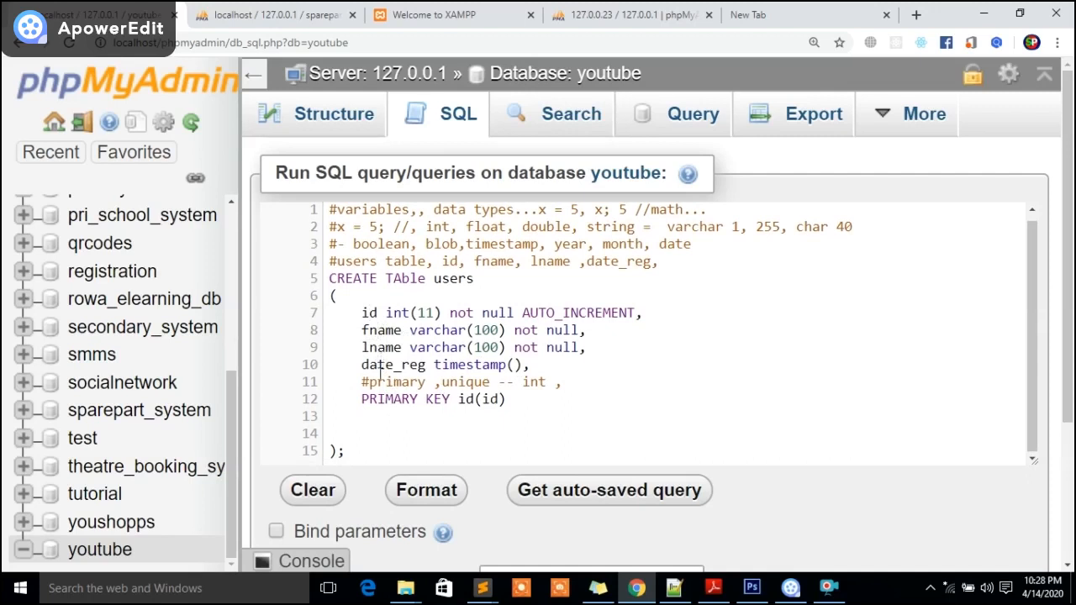
# Step: Run the CREATE TABLE statement with Go and read the #1064 syntax error near line 10
pyautogui.click(346, 451)
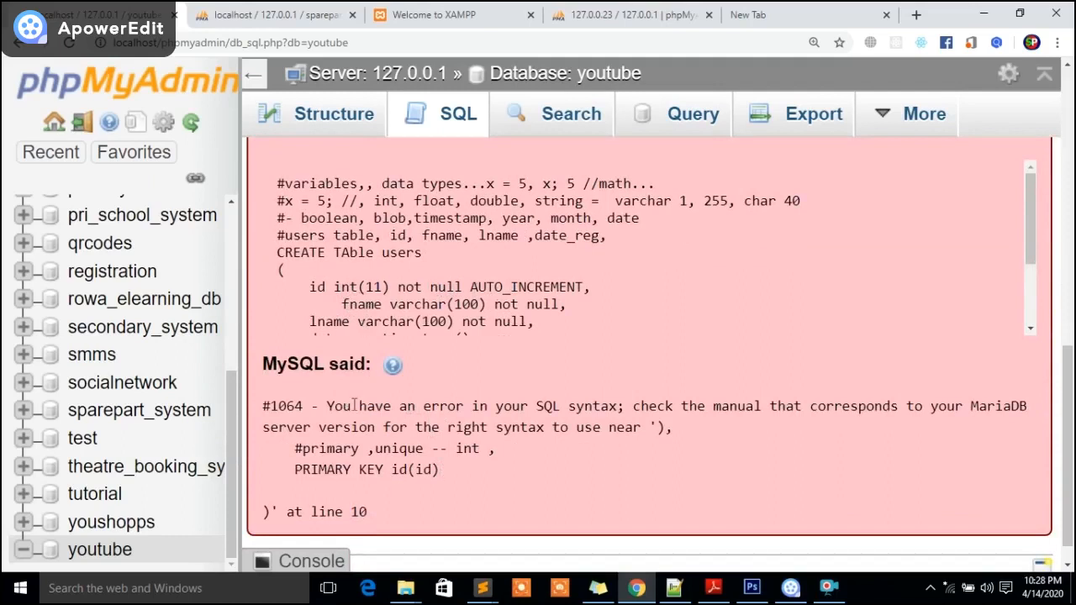
pyautogui.moveTo(773, 410)
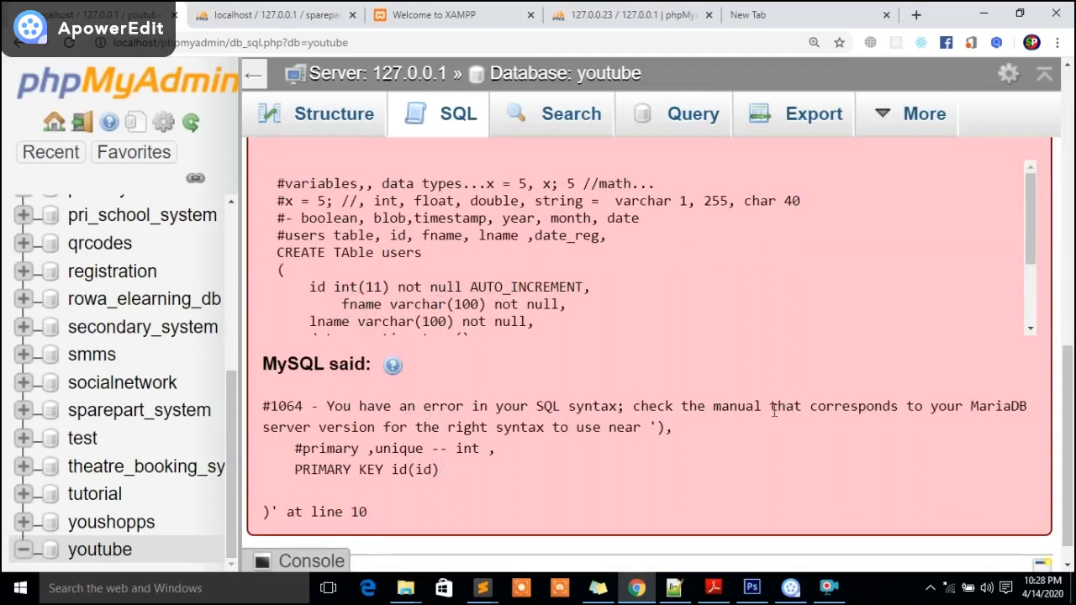
pyautogui.scroll(-3)
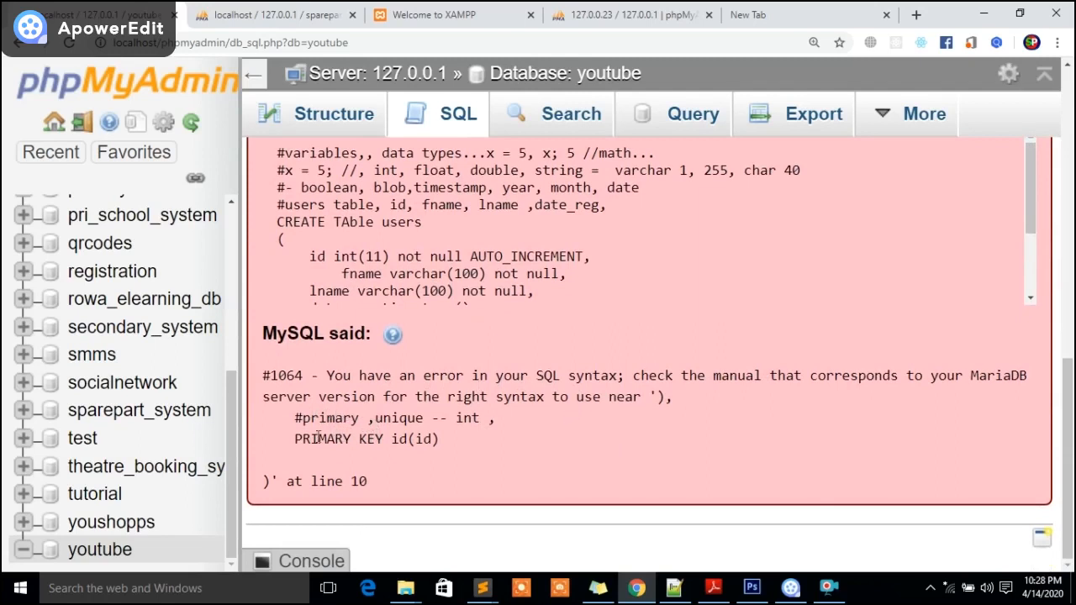
pyautogui.scroll(3)
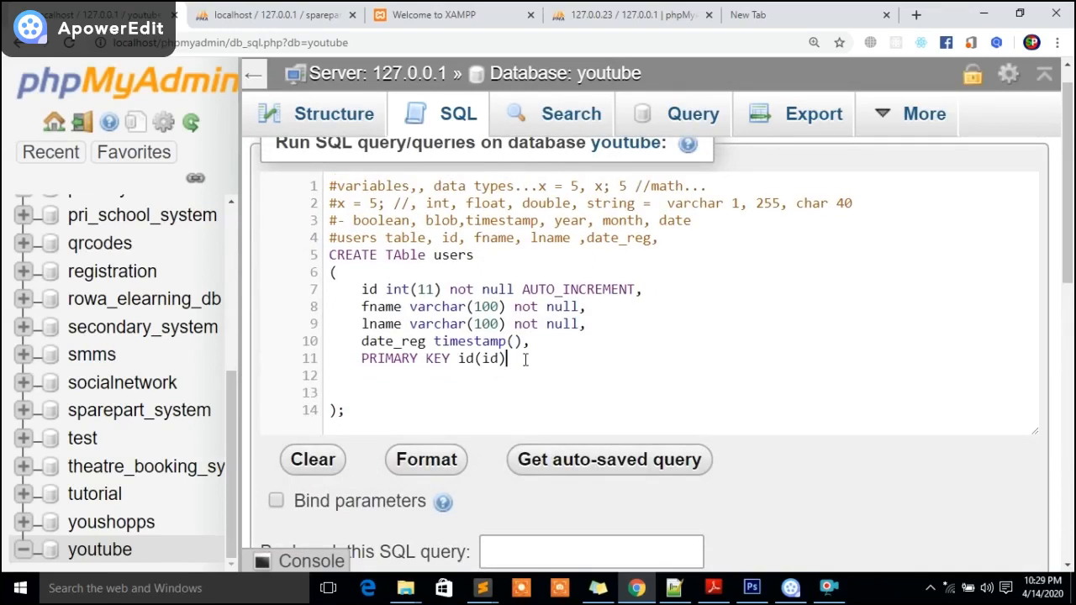
# Step: Remove the blank lines and the () after timestamp, add the comma, and run the statement successfully
pyautogui.click(345, 410)
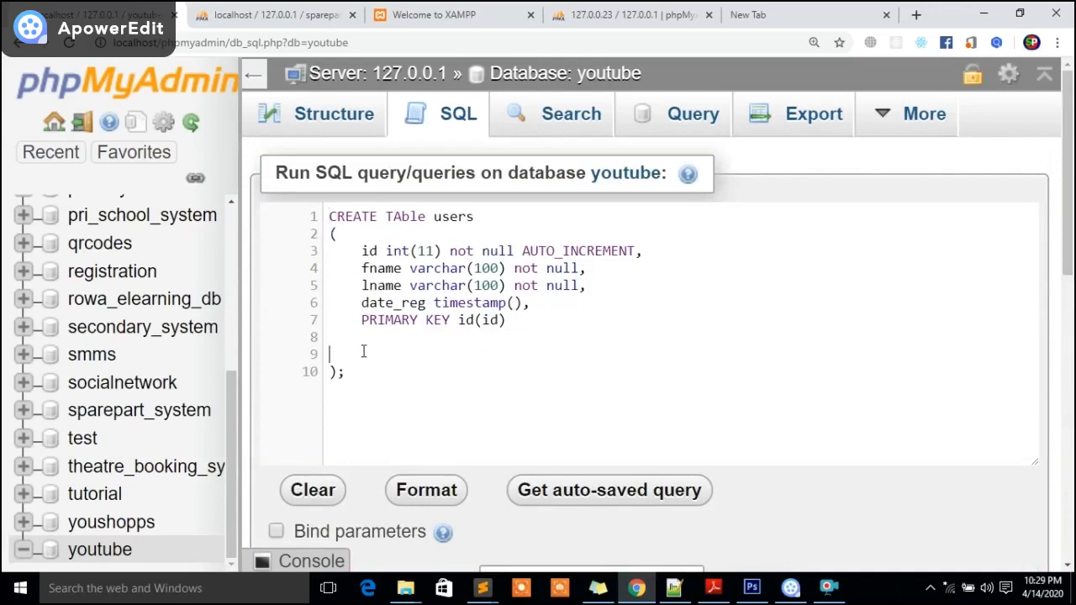
pyautogui.press('Backspace')
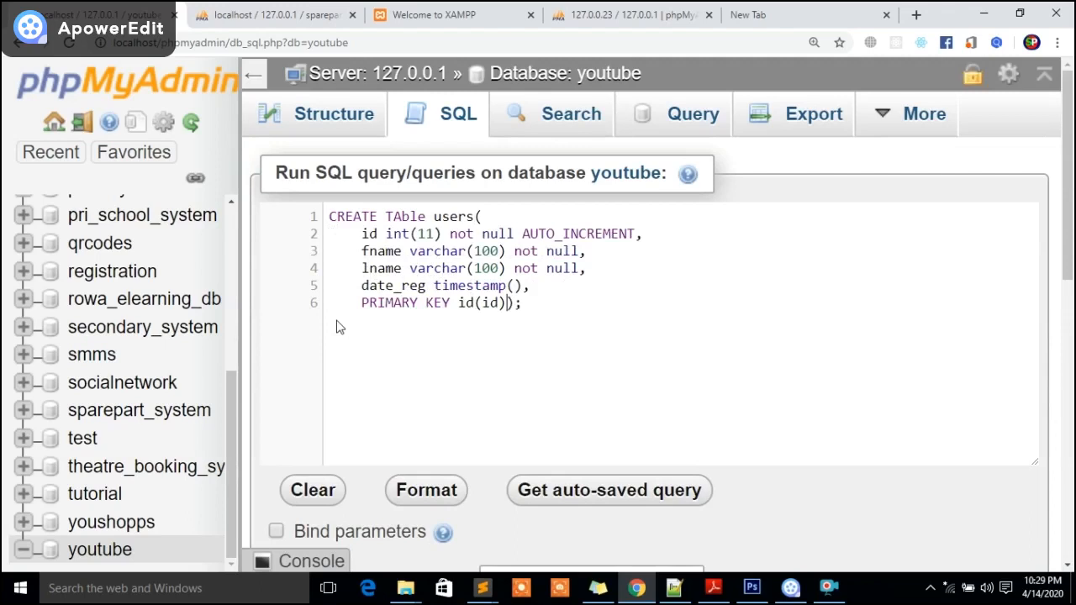
pyautogui.moveTo(494, 326)
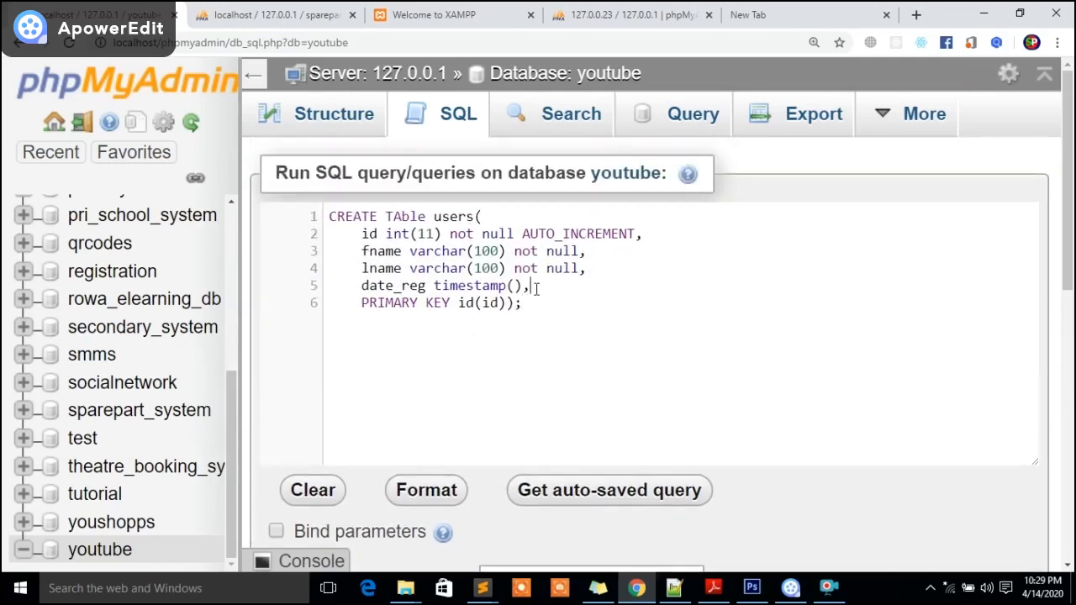
pyautogui.press('BackSpace')
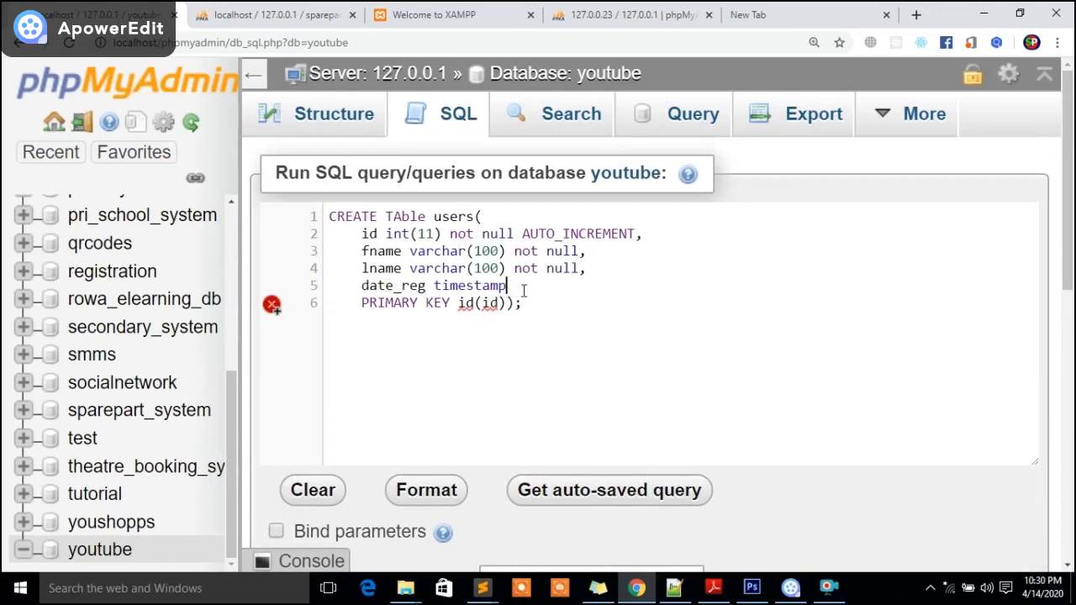
pyautogui.write(',')
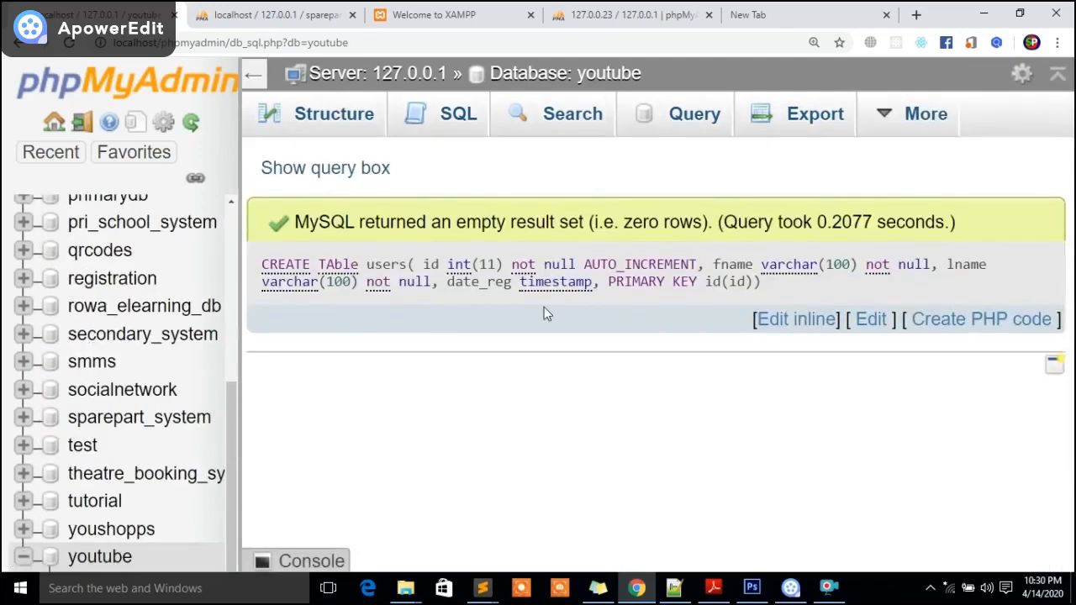
pyautogui.moveTo(595, 299)
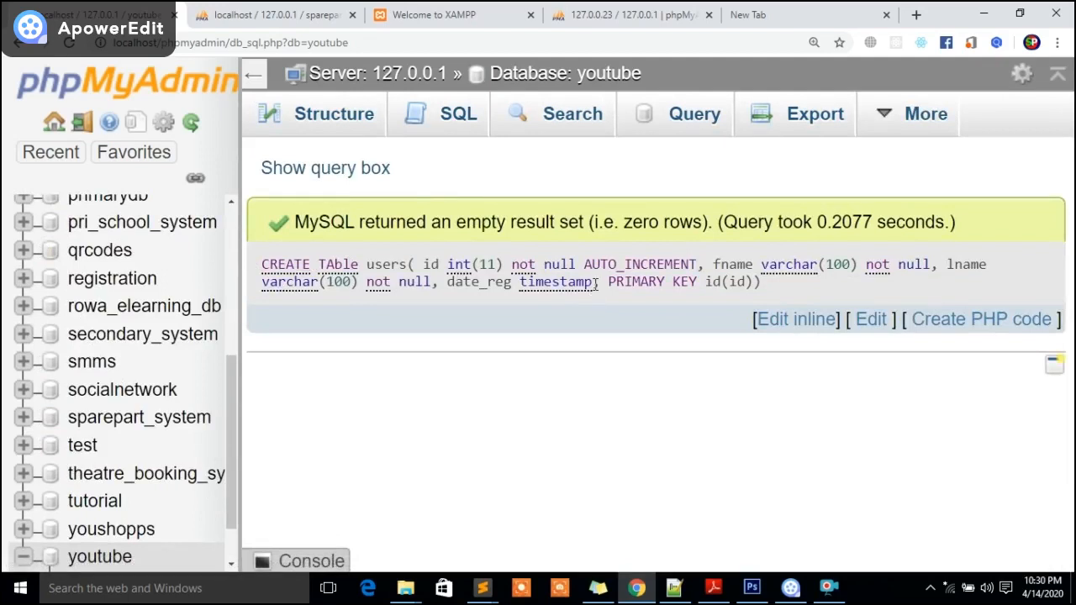
pyautogui.moveTo(580, 300)
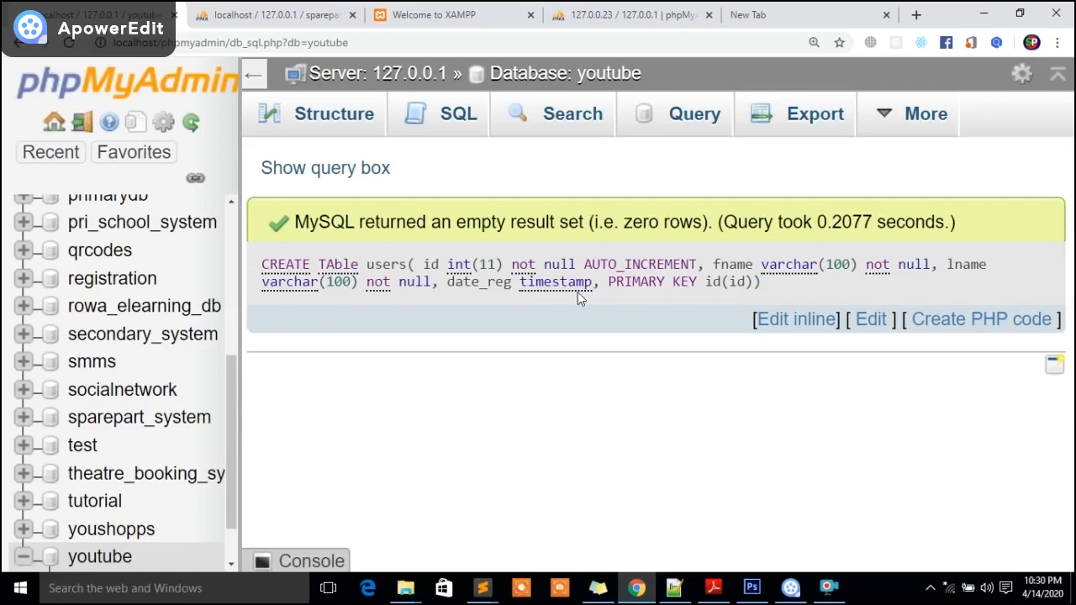
# Step: Run a SHOW TABLES query confirming users exists in the youtube database
pyautogui.click(458, 114)
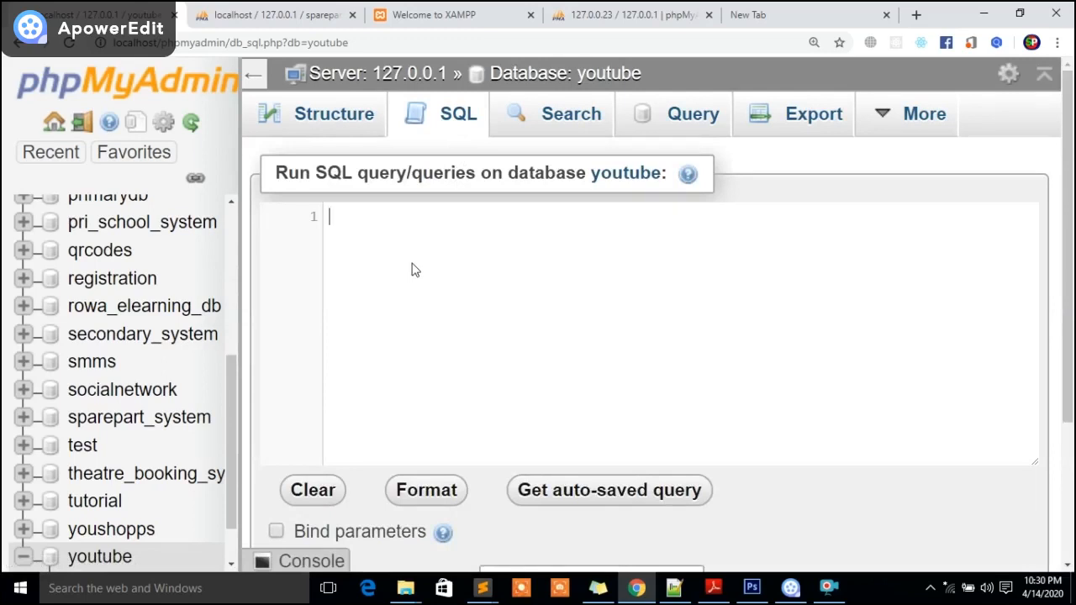
pyautogui.write('show ta')
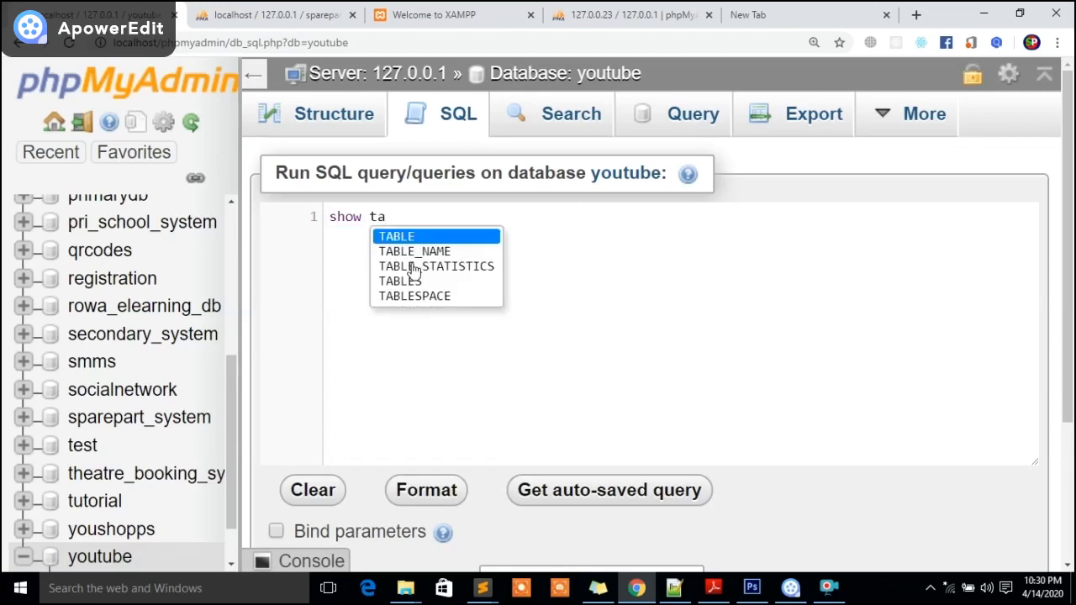
pyautogui.write('bl')
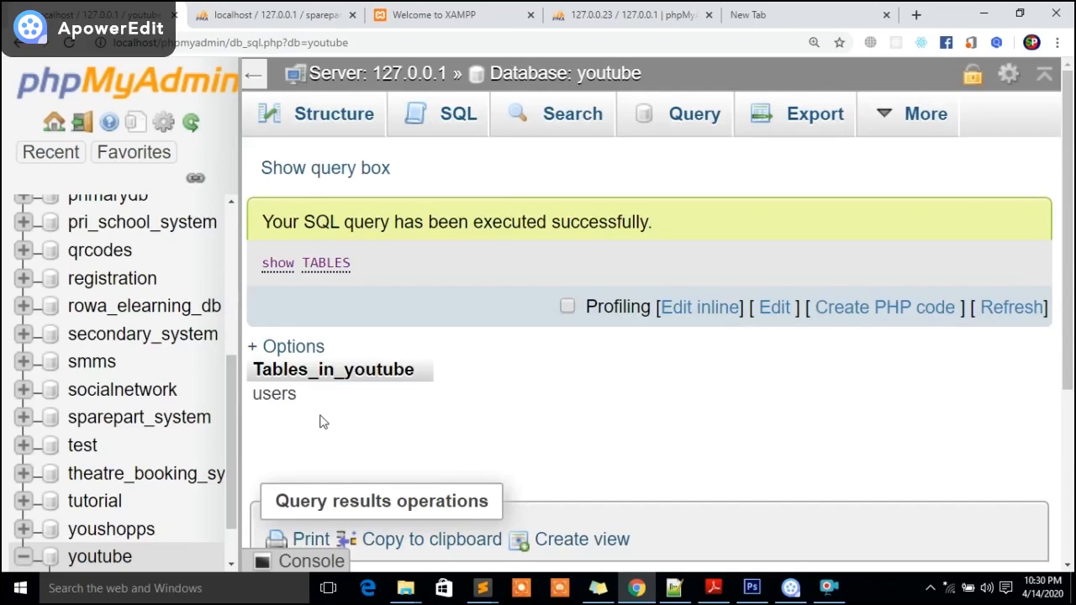
pyautogui.moveTo(481, 395)
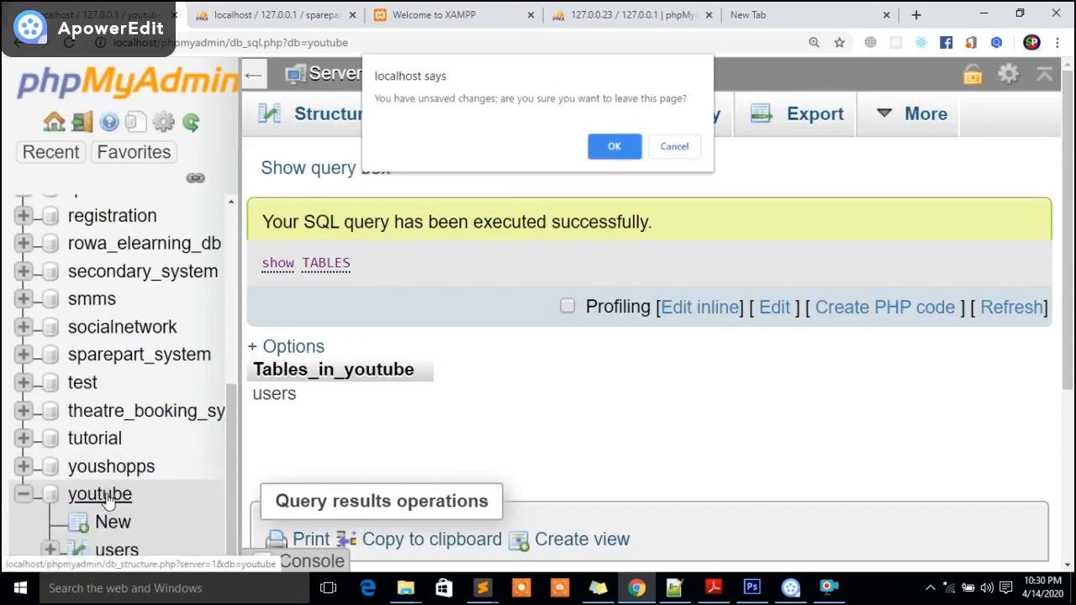
# Step: Browse the empty users table showing columns id, fname, lname, date_reg
pyautogui.click(614, 144)
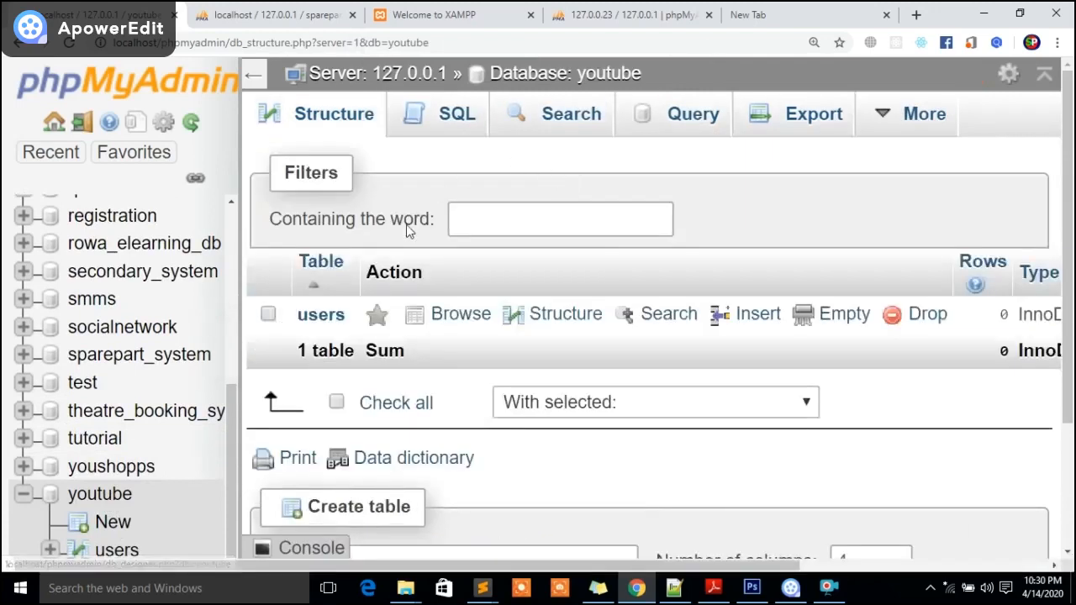
pyautogui.click(461, 314)
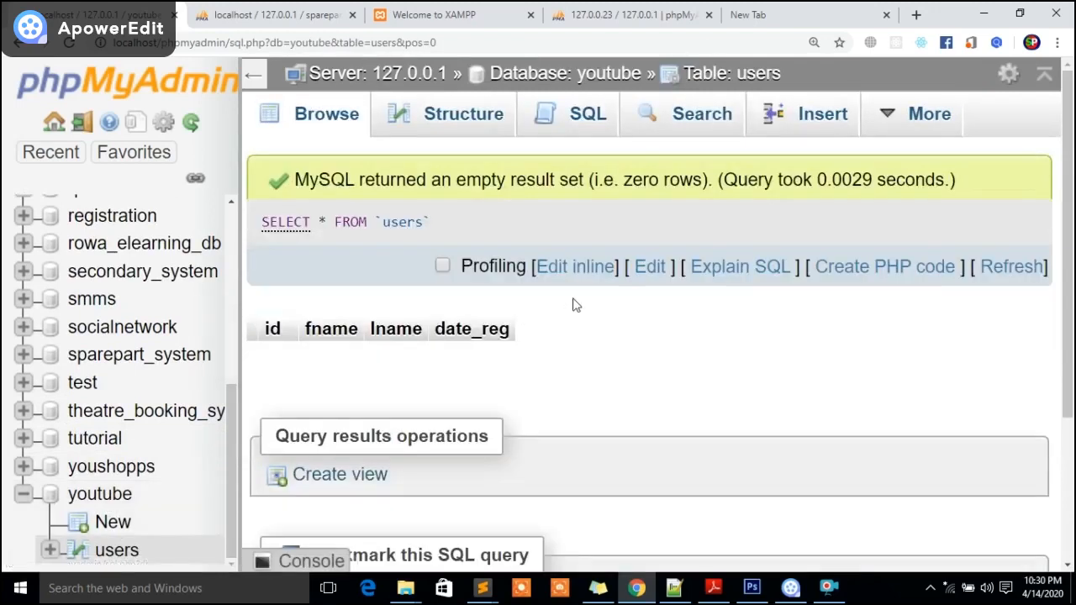
pyautogui.moveTo(625, 359)
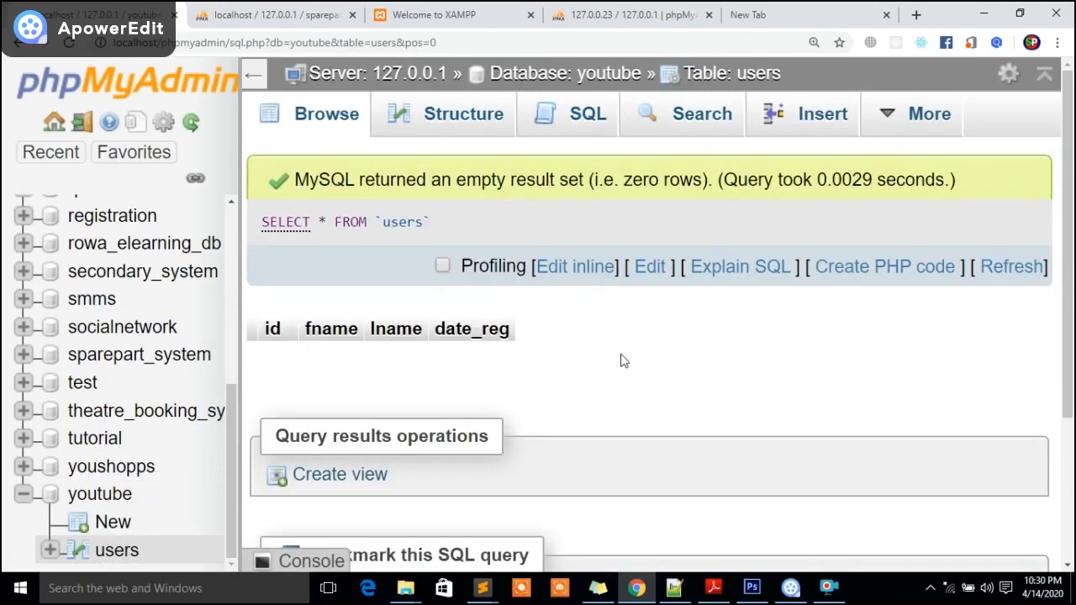